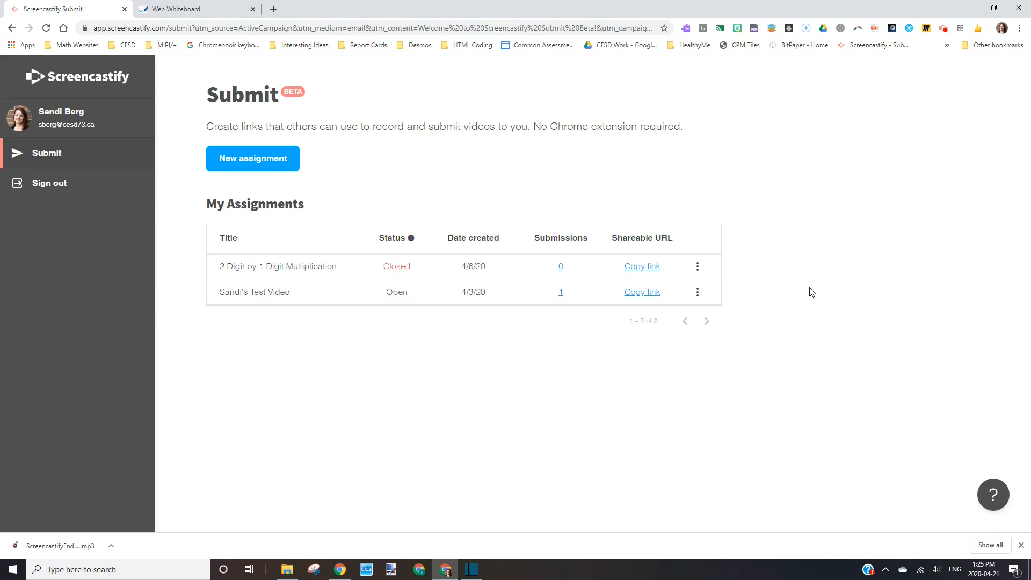
mouse_move(568, 189)
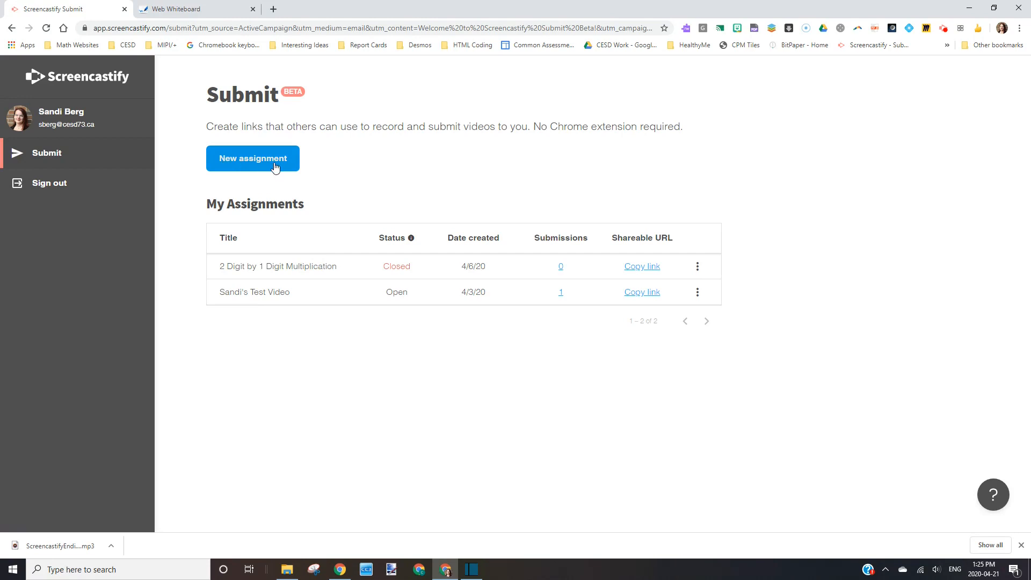
- Start a new assignment titled 'Gr 4 2 Digit by 1 Digit Multiplication'
click(252, 159)
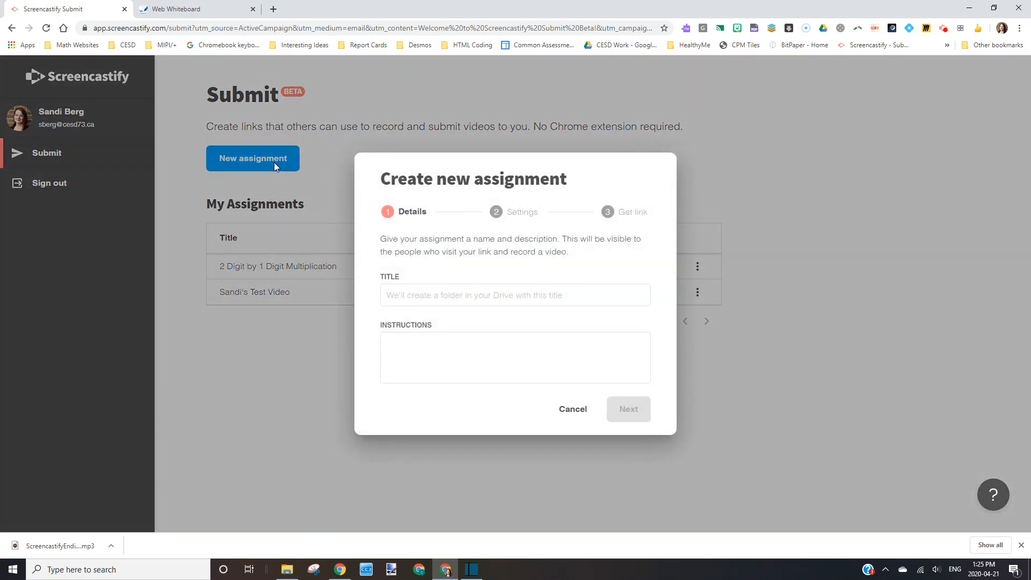
click(515, 295)
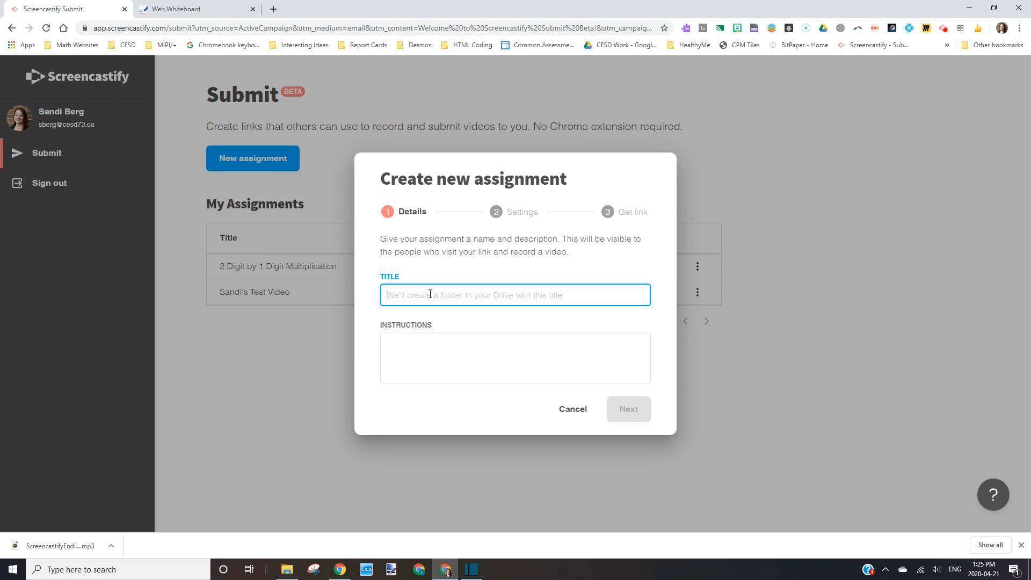
text(G)
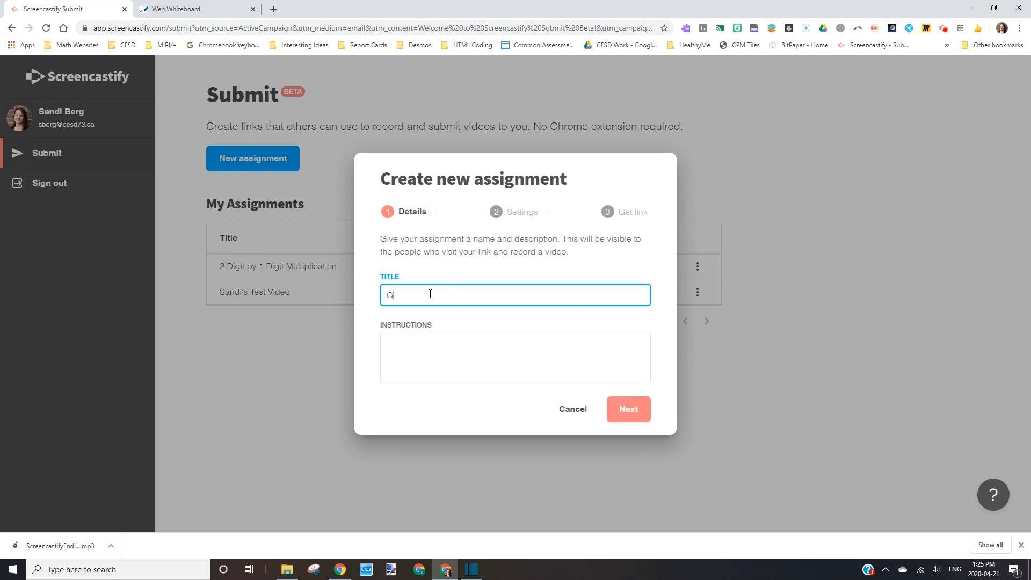
text(r 4 2 Digit by)
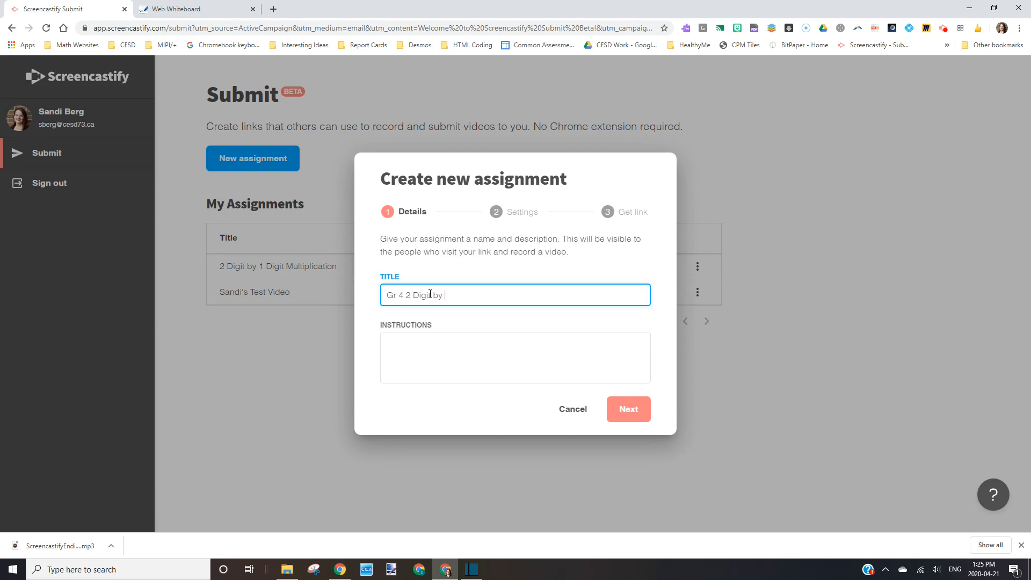
text(1 Digit Multiplication)
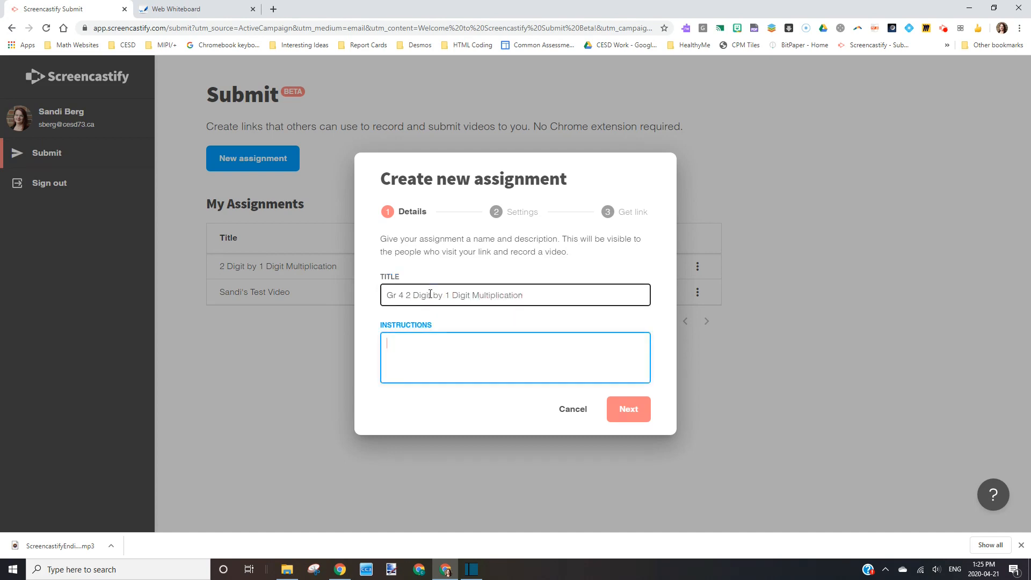
- Enter instructions to solve 12 x 3 thinking aloud, ending 'Just keep recording.'
text(Op)
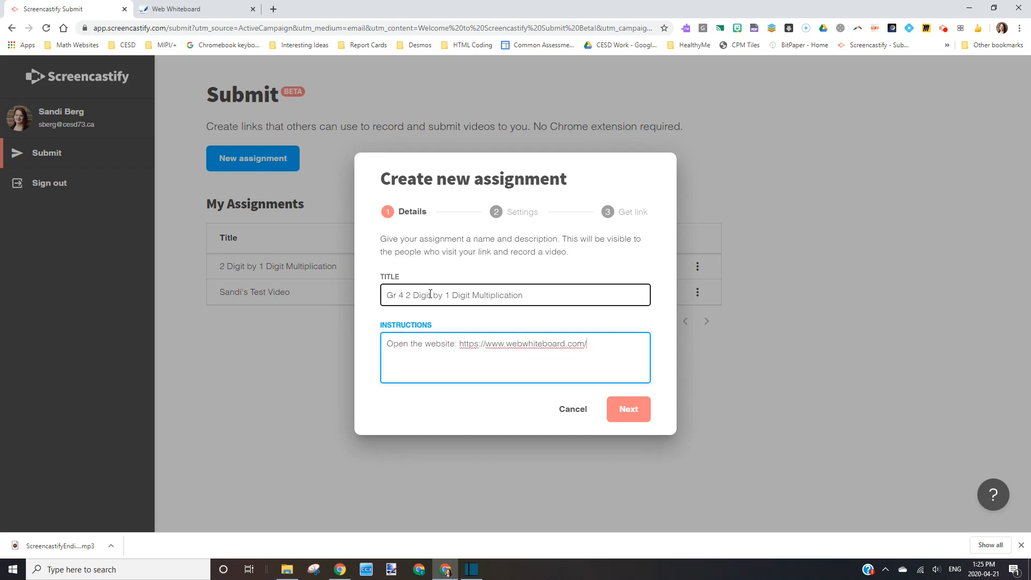
text(Solve the p)
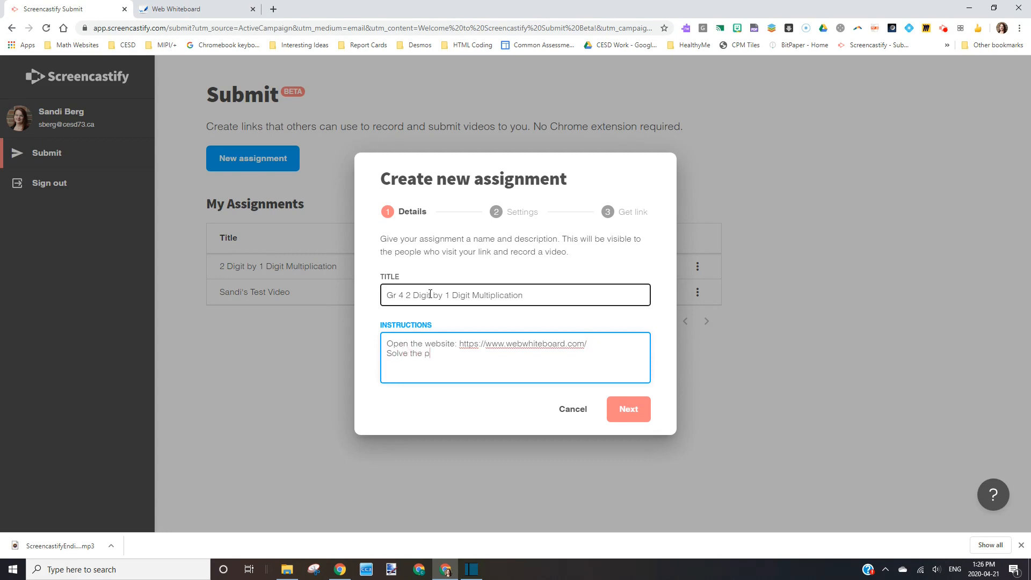
text(roblem 12 x)
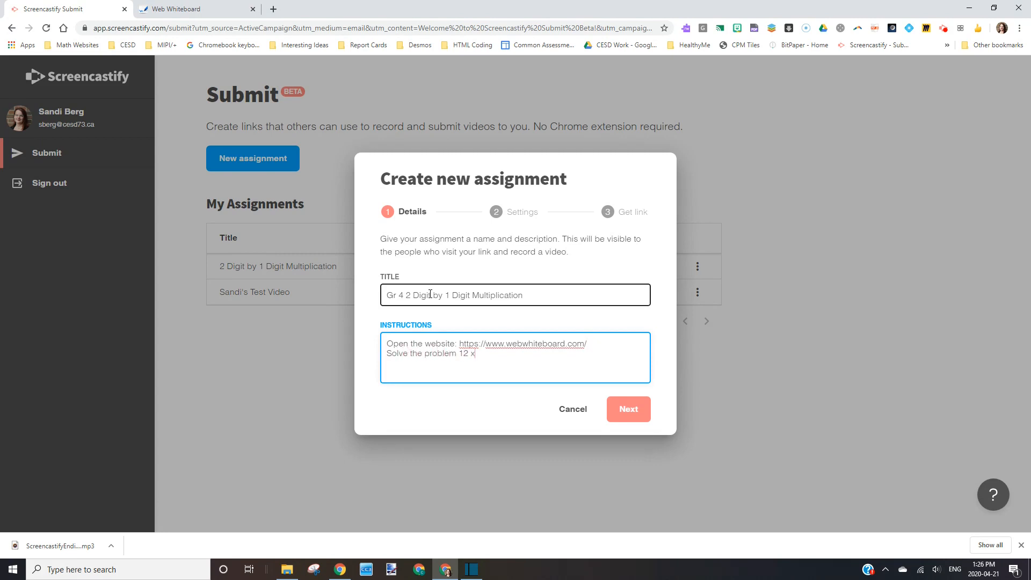
text(3.)
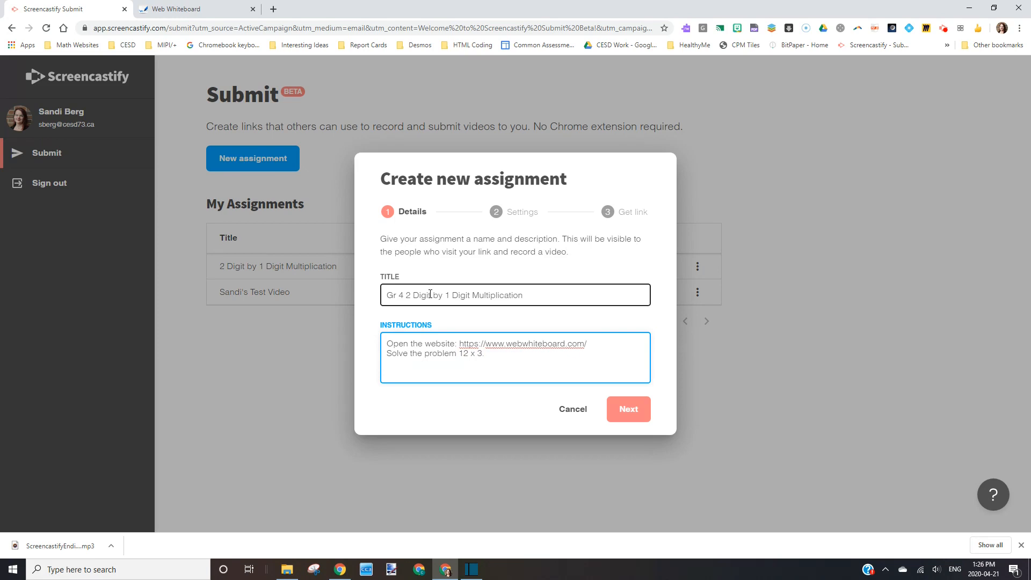
text(Think)
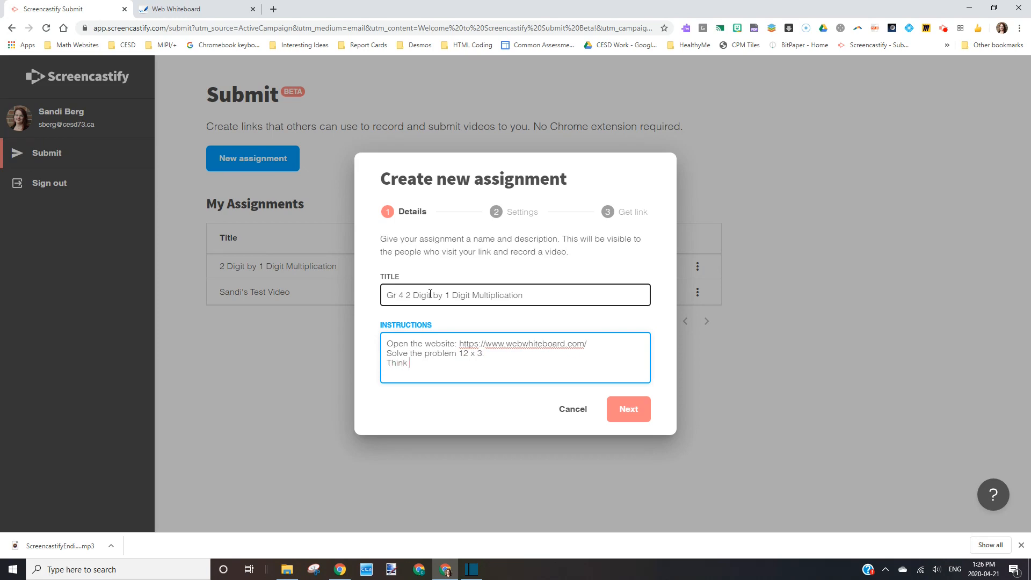
text(aloud as you do your work)
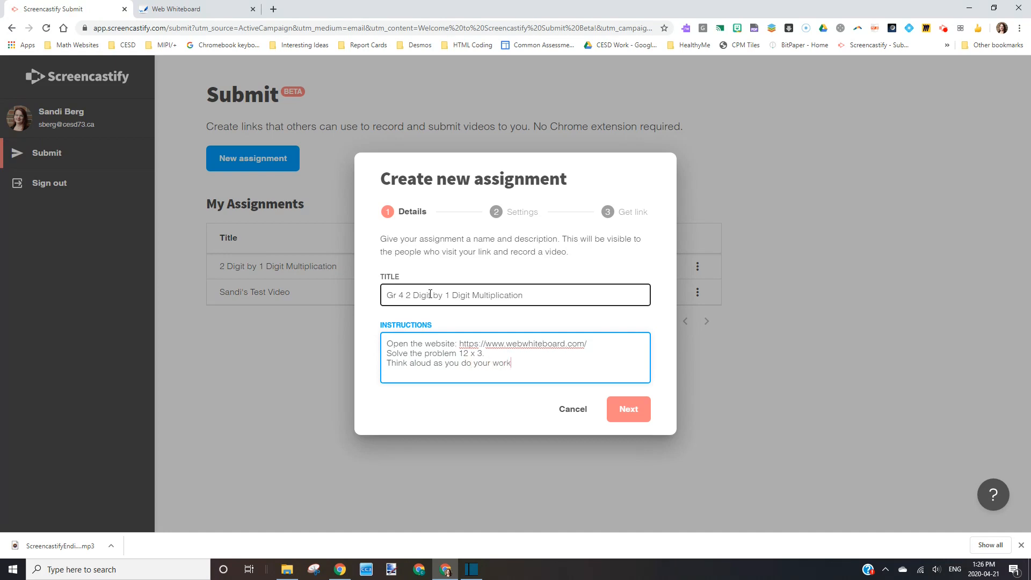
text(Make all of your think)
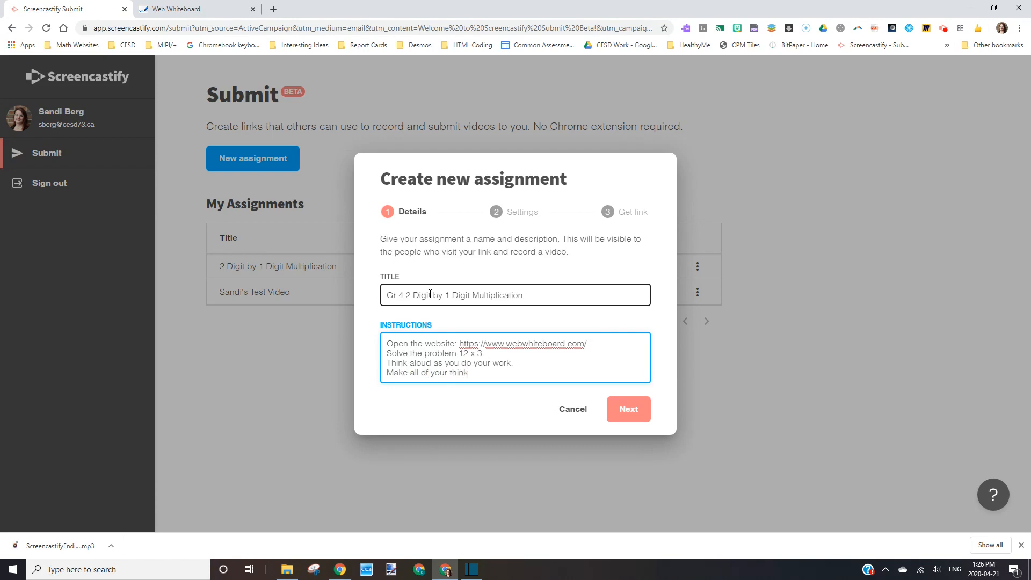
text(ing very obvious)
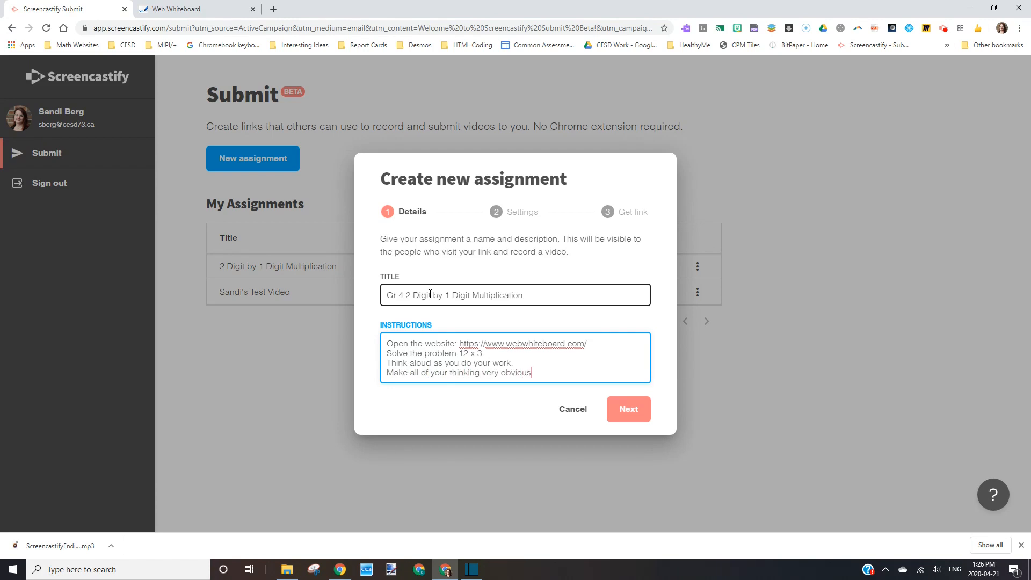
text(Don't worry ab)
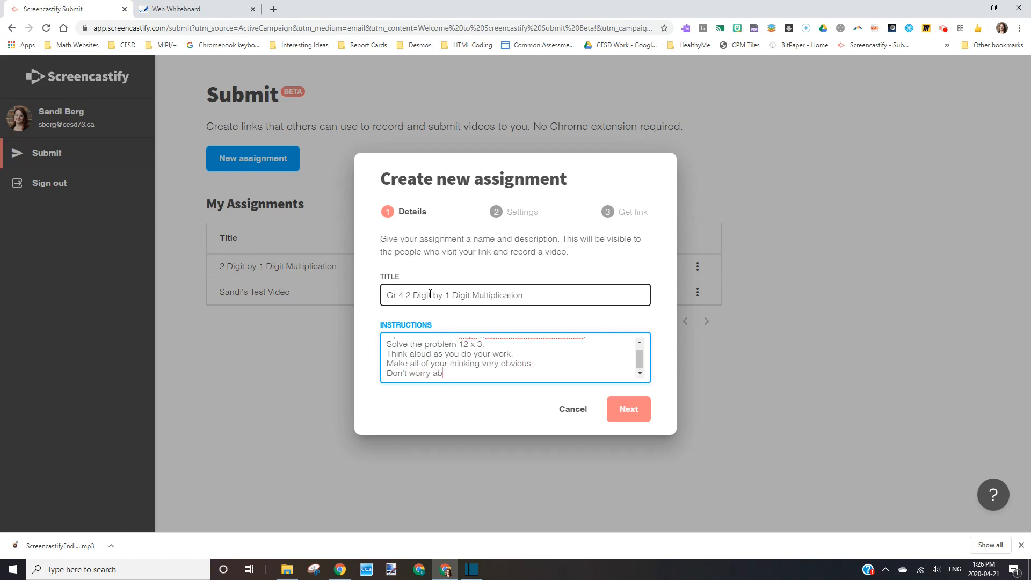
text(out making errors)
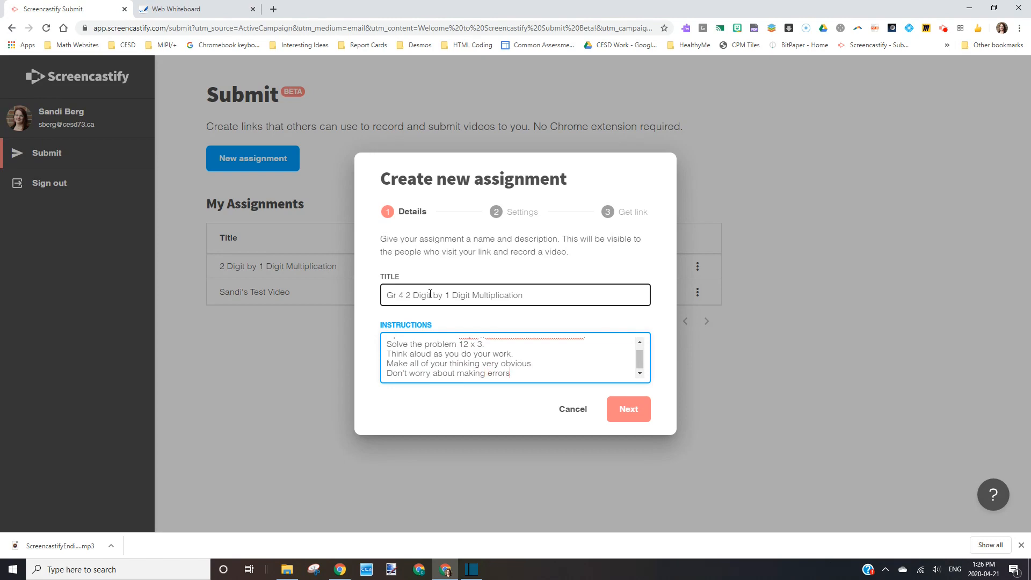
text(Just keep recording.)
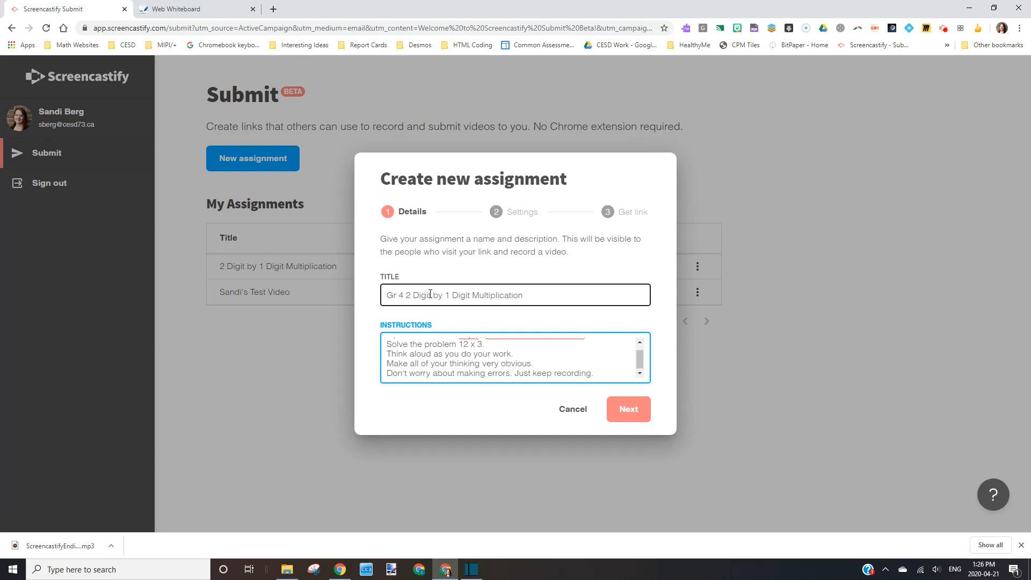
click(592, 373)
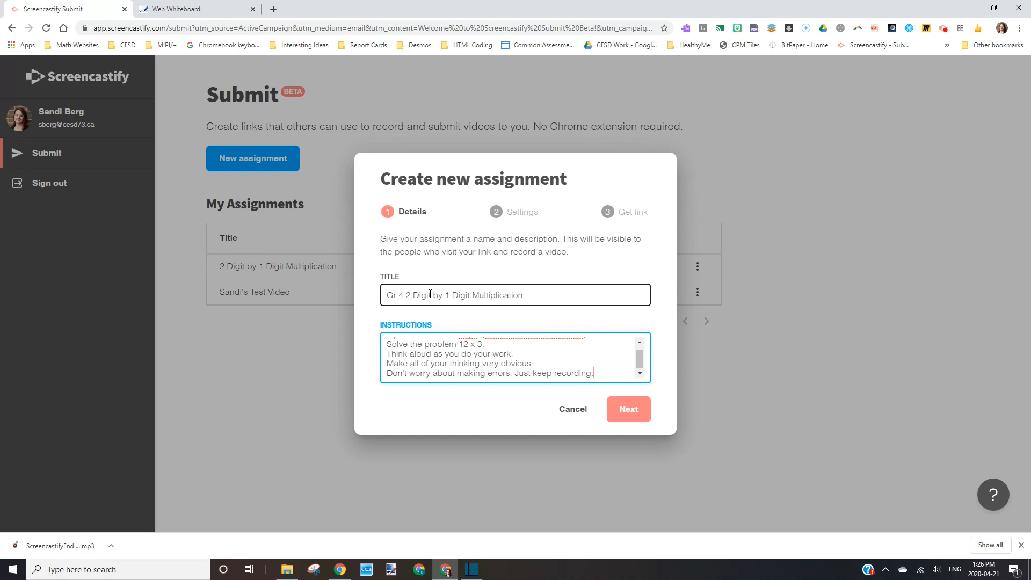
- Choose Screen and microphone recording, keep email notifications on and video sharing off
click(627, 408)
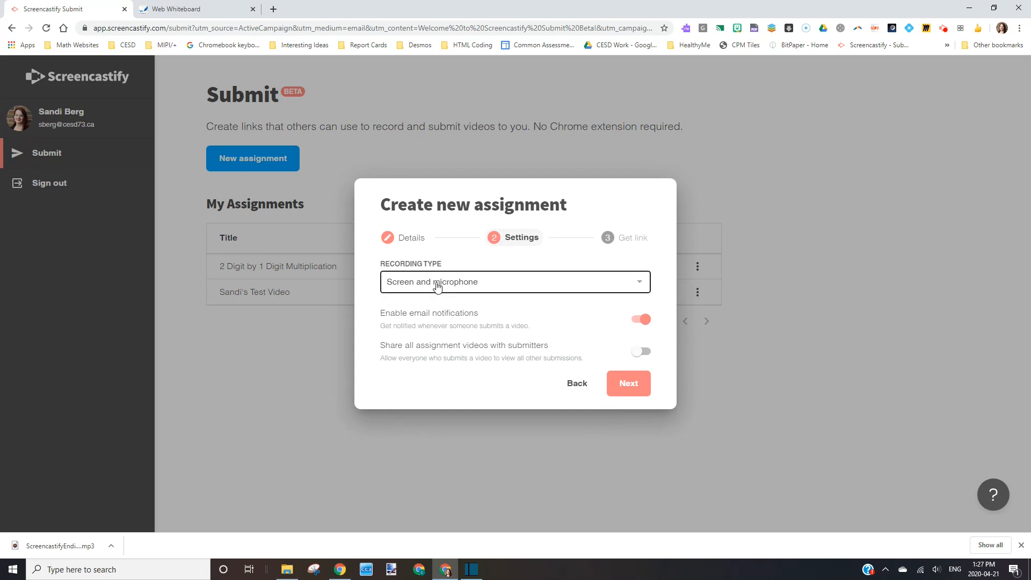
click(515, 281)
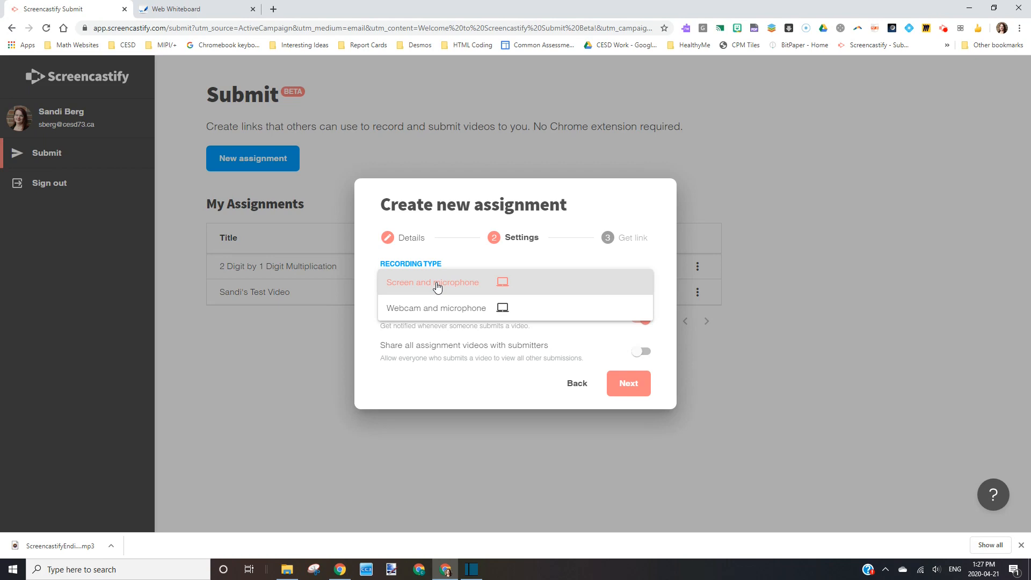
click(431, 281)
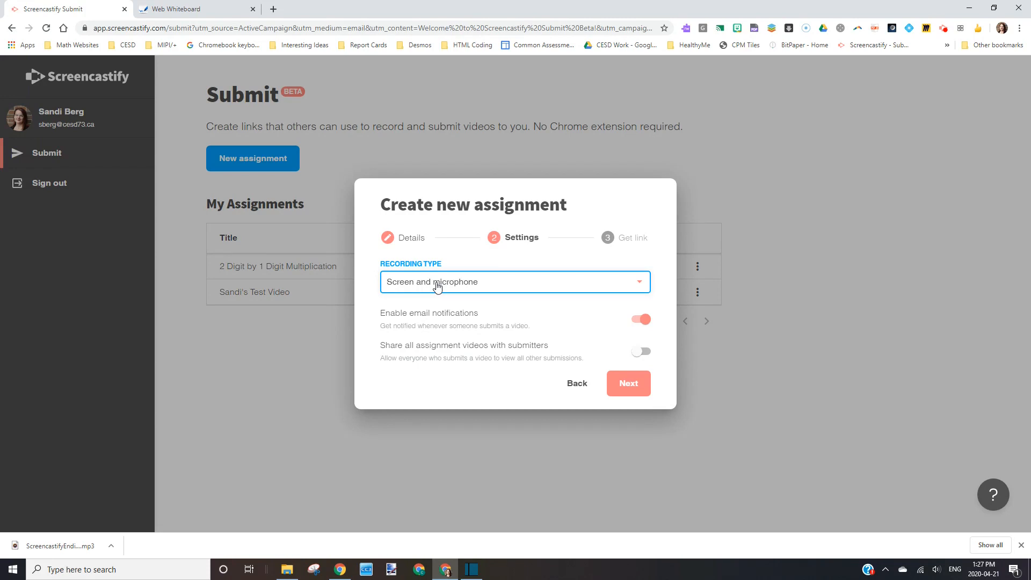
click(639, 319)
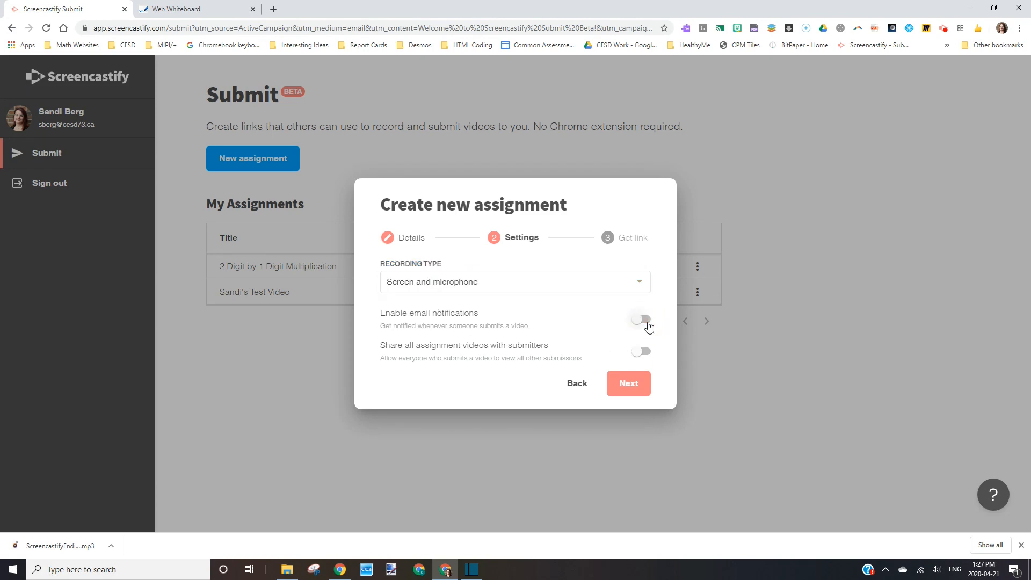
click(639, 320)
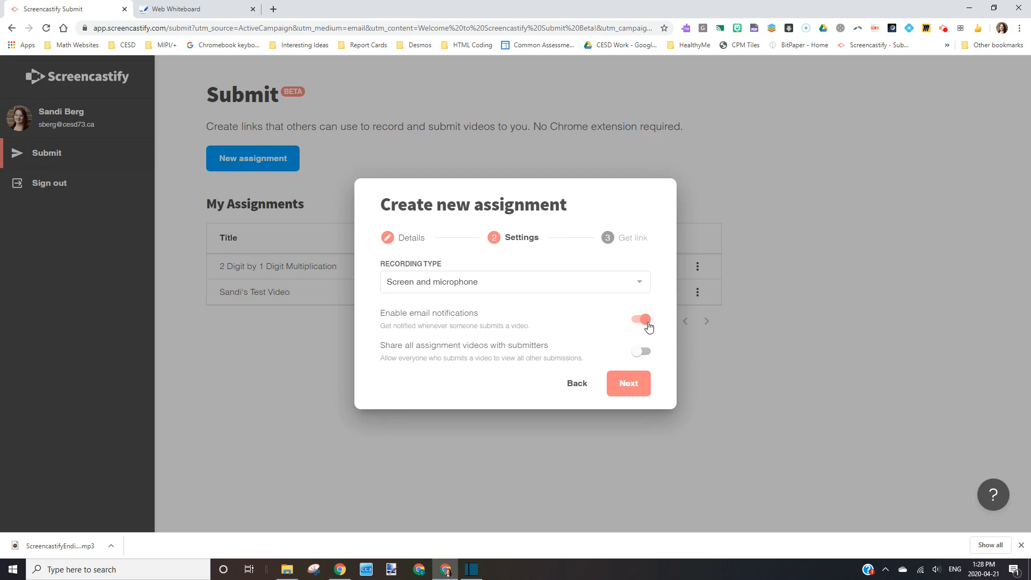
click(627, 383)
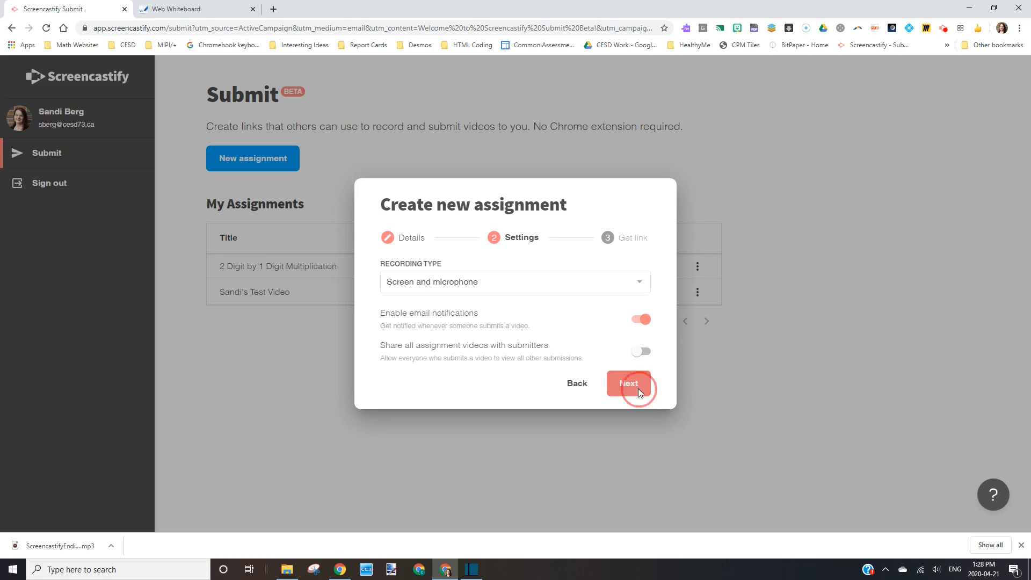
- Publish the assignment, copy its shareable link, and close the dialog
click(627, 383)
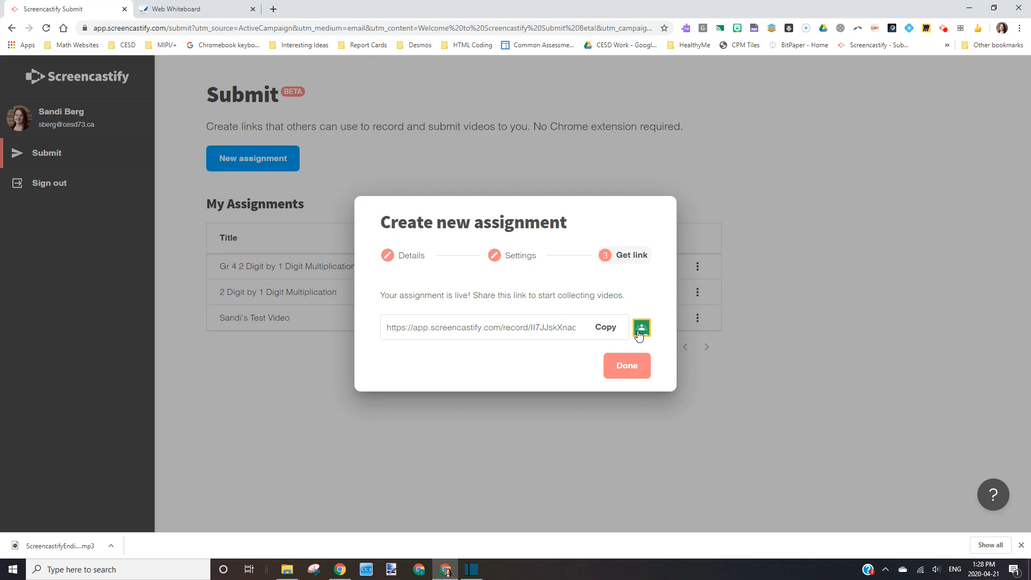
click(605, 328)
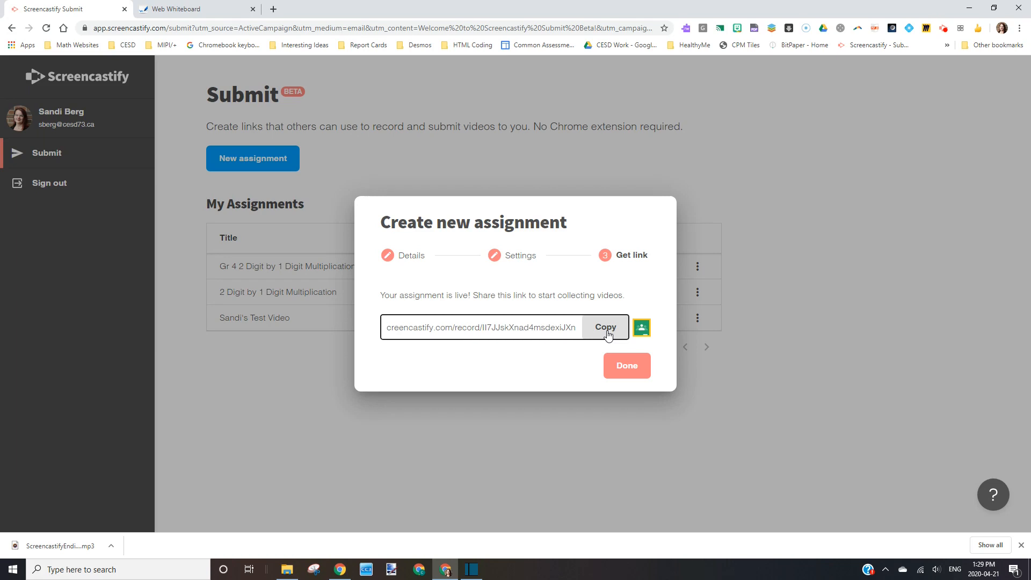
click(626, 366)
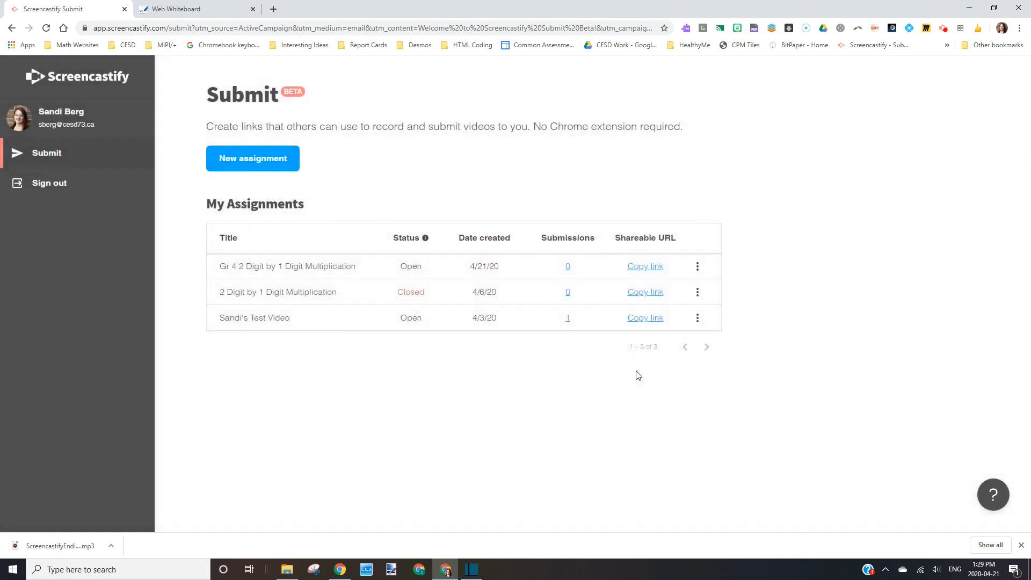
mouse_move(454, 241)
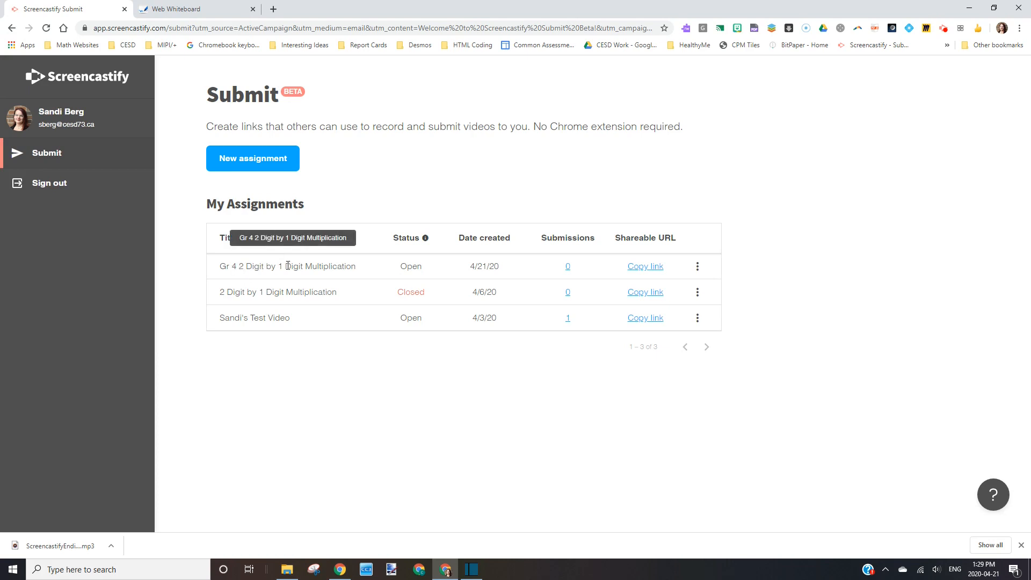
mouse_move(371, 273)
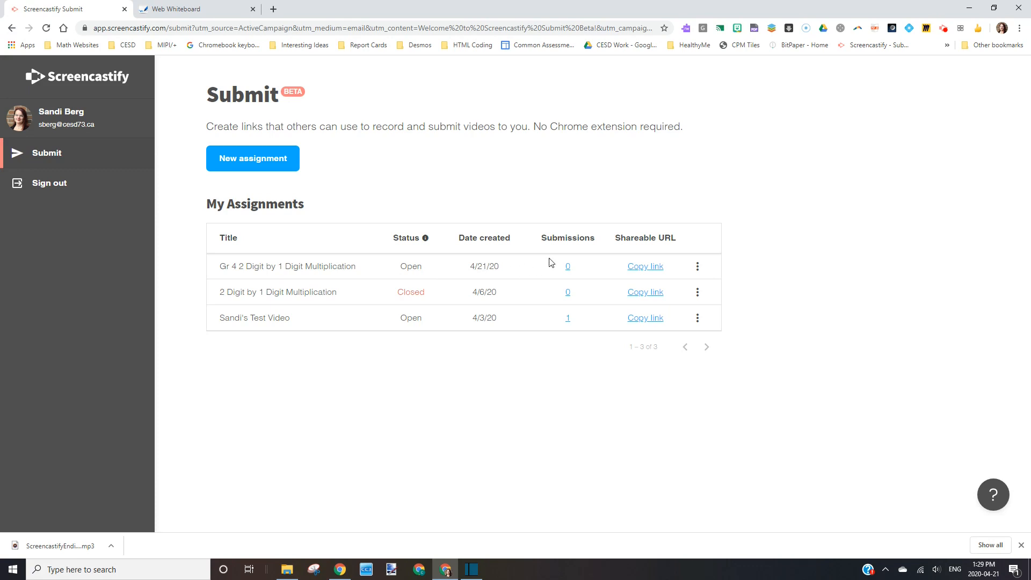
mouse_move(566, 269)
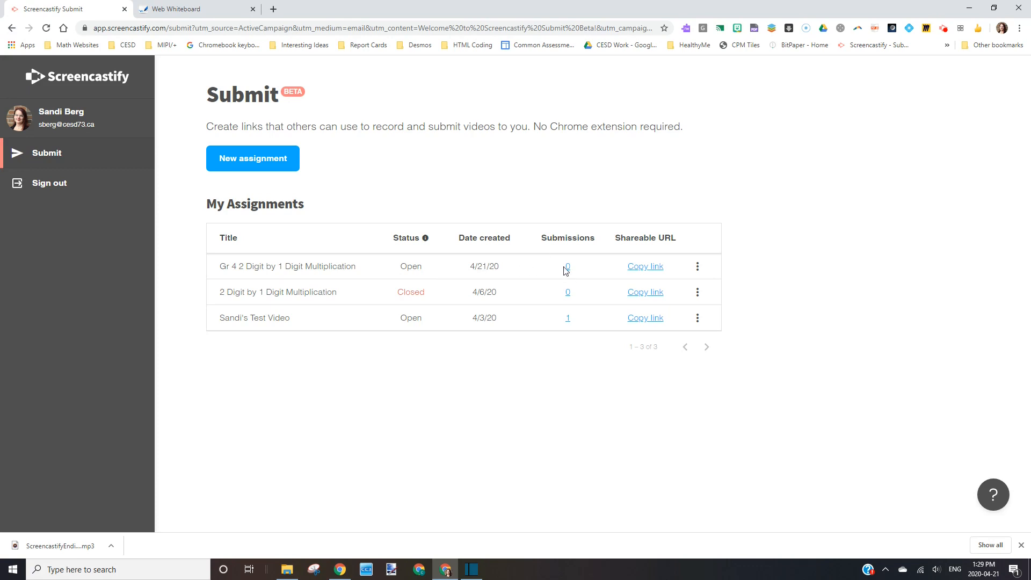
mouse_move(571, 322)
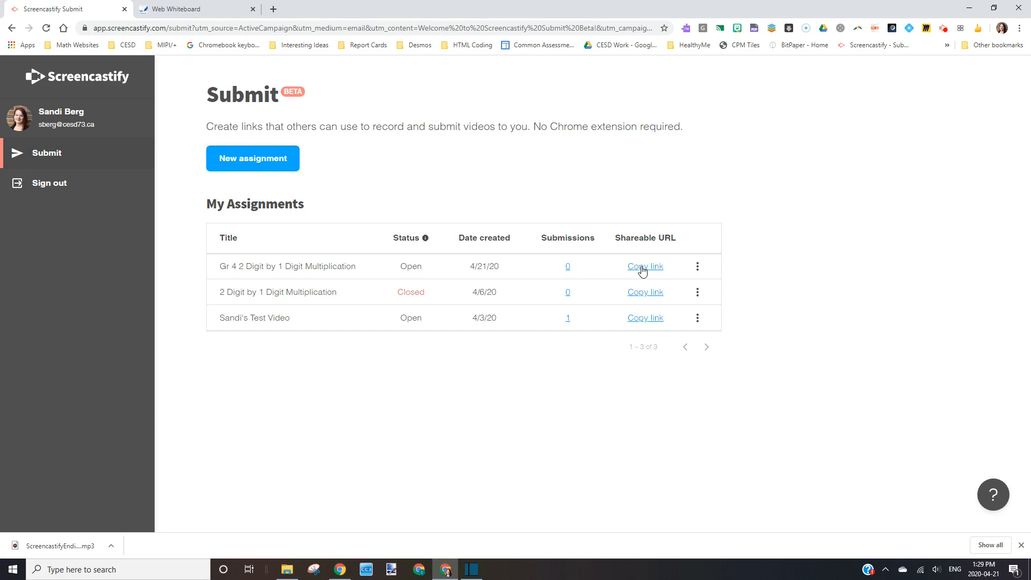
mouse_move(704, 272)
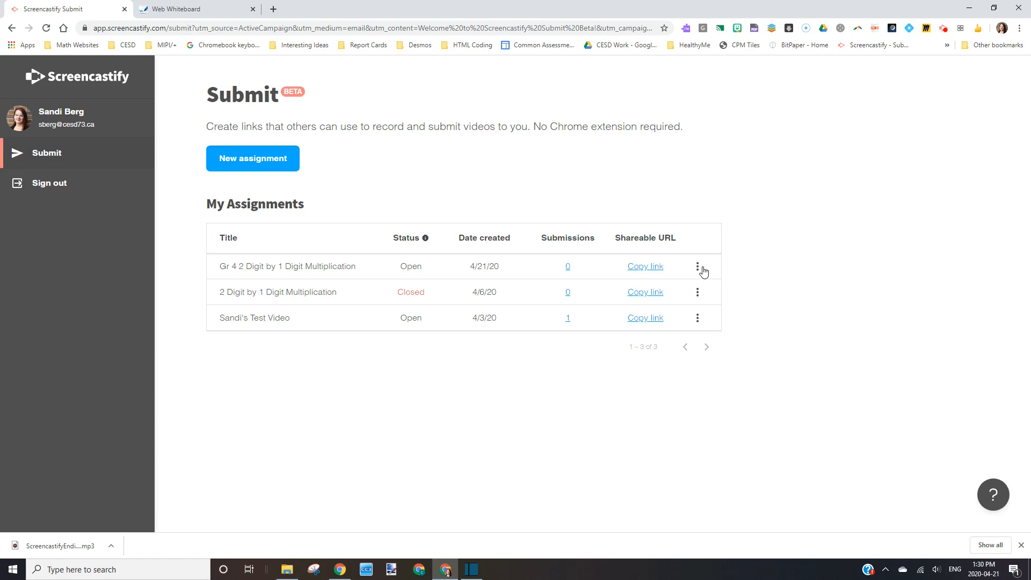
- Open the three-dot menu on the Gr 4 2 Digit by 1 Digit Multiplication row
click(697, 266)
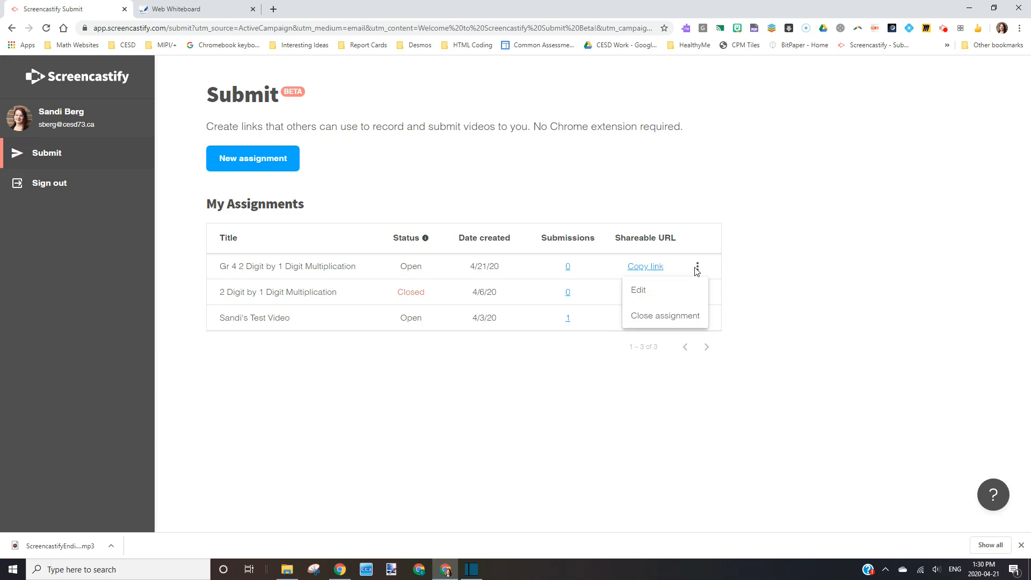
click(637, 290)
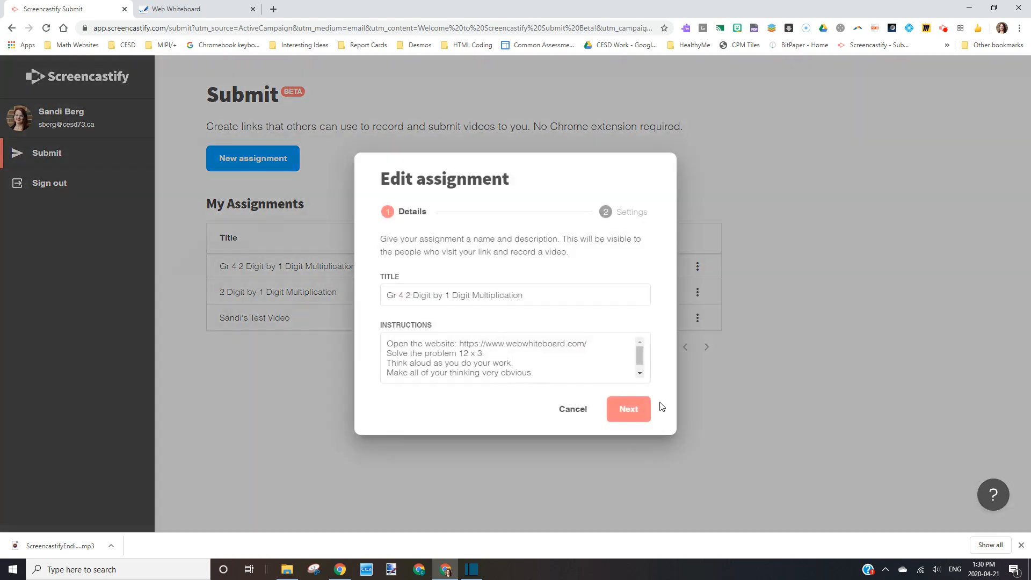
click(515, 295)
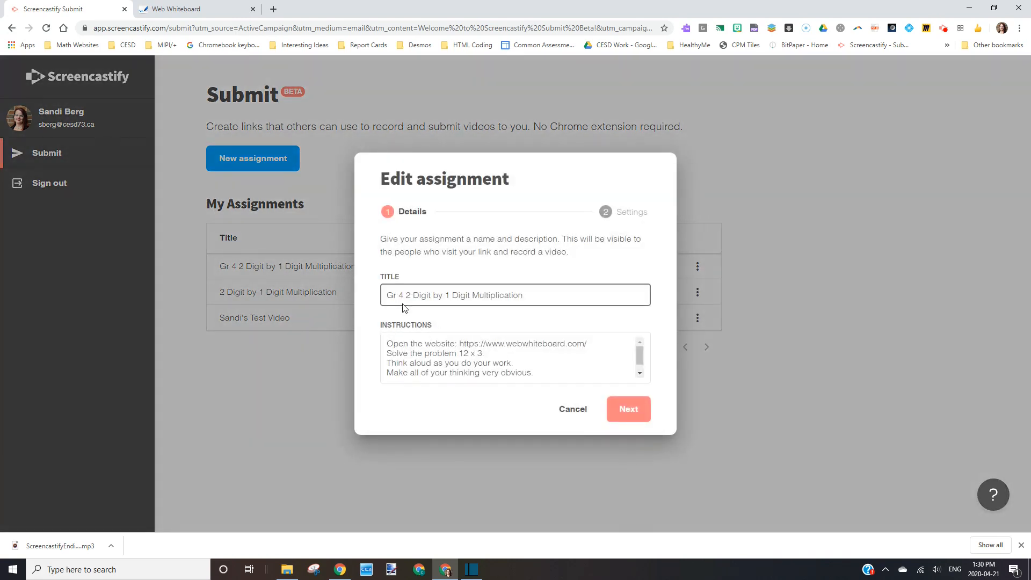
click(432, 362)
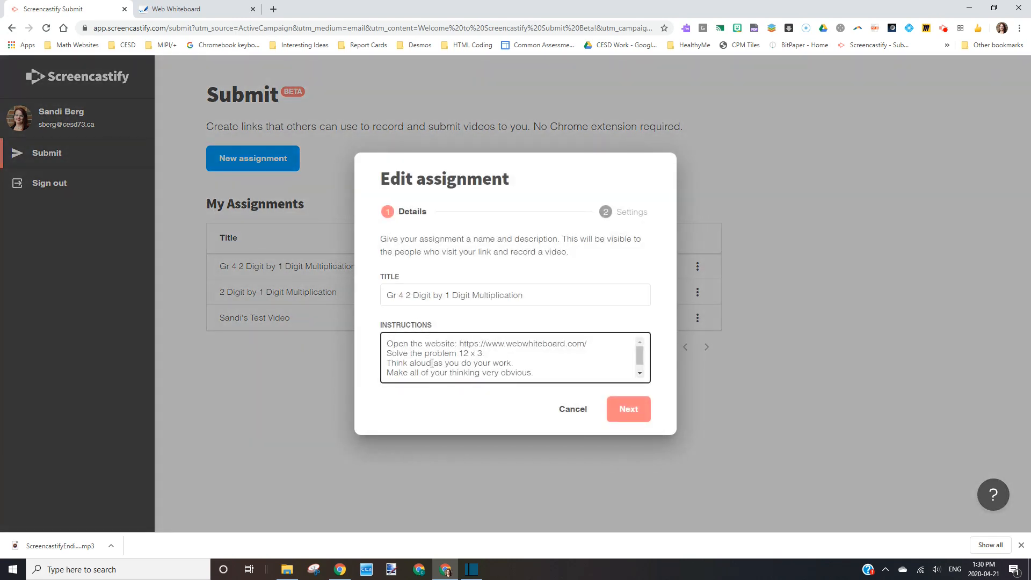
click(627, 409)
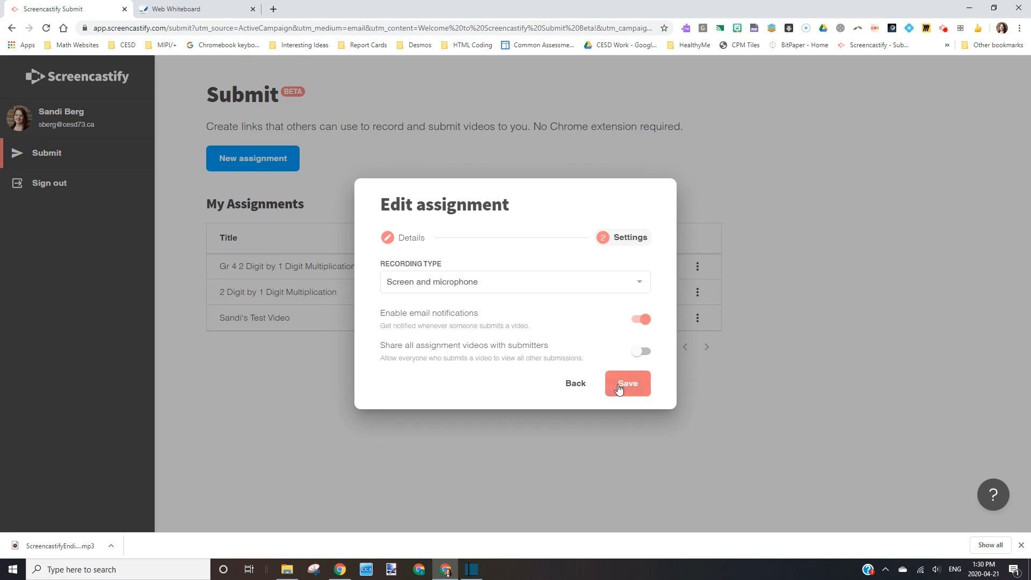
click(626, 383)
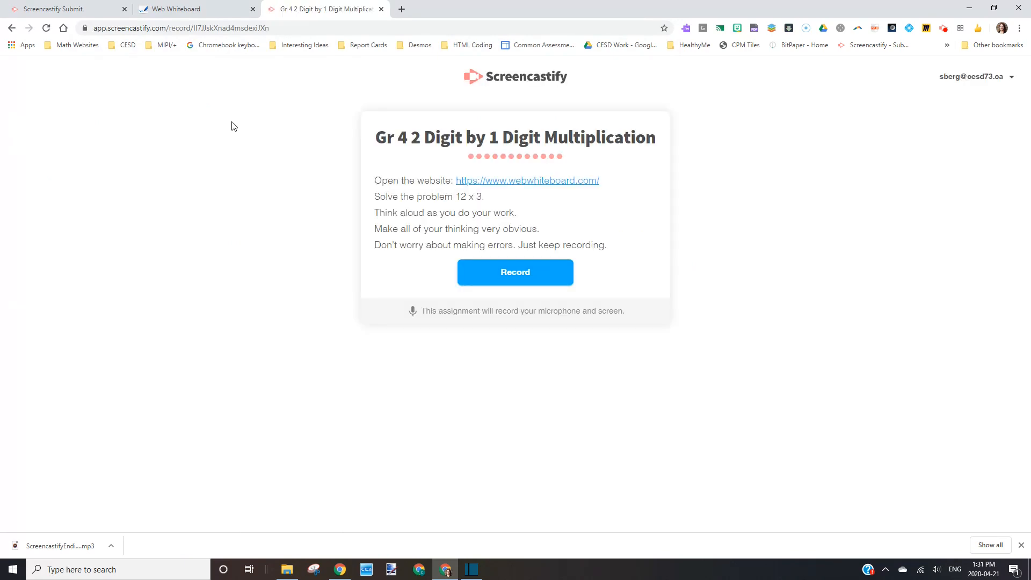
mouse_move(387, 135)
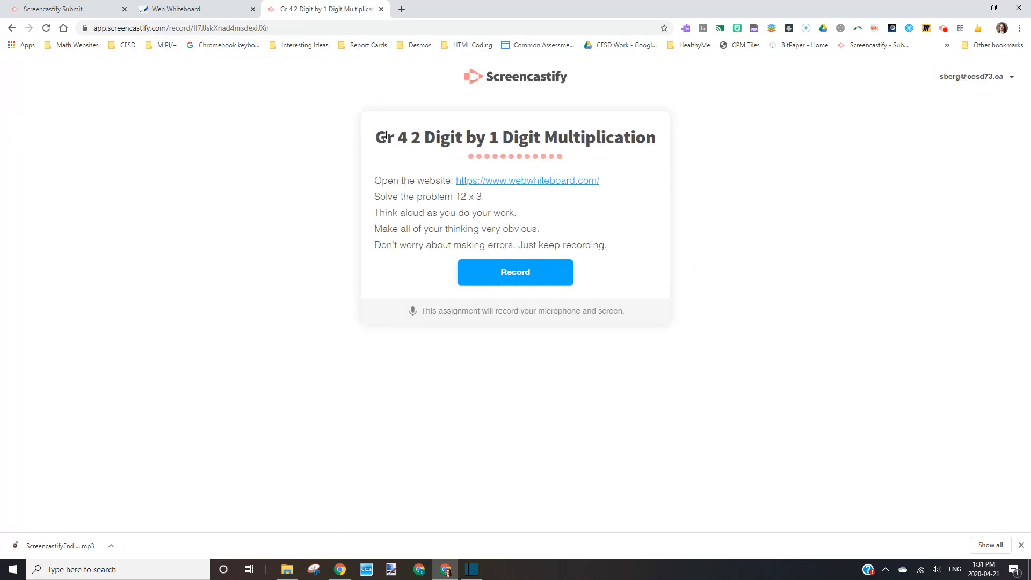
mouse_move(500, 155)
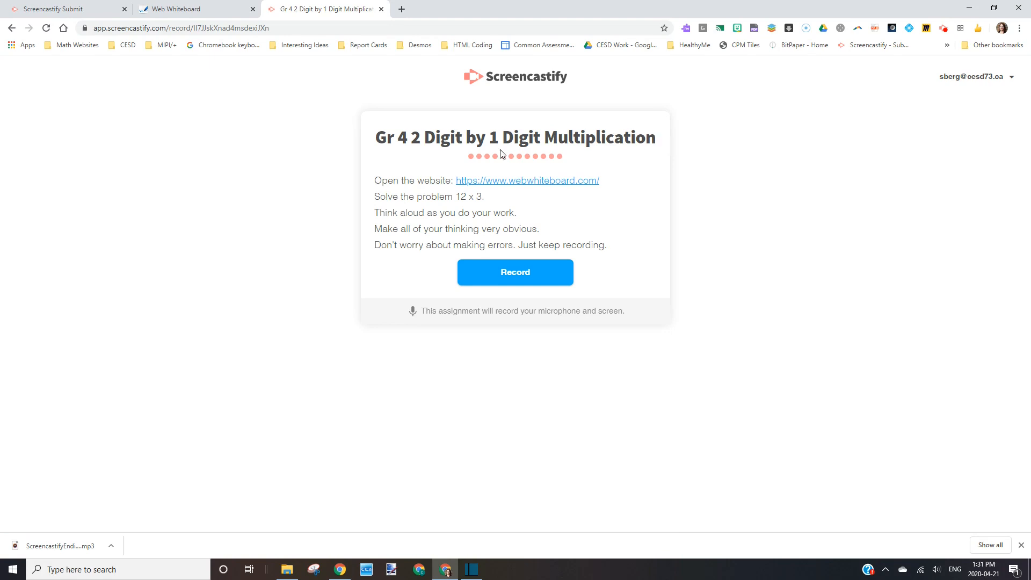
mouse_move(527, 188)
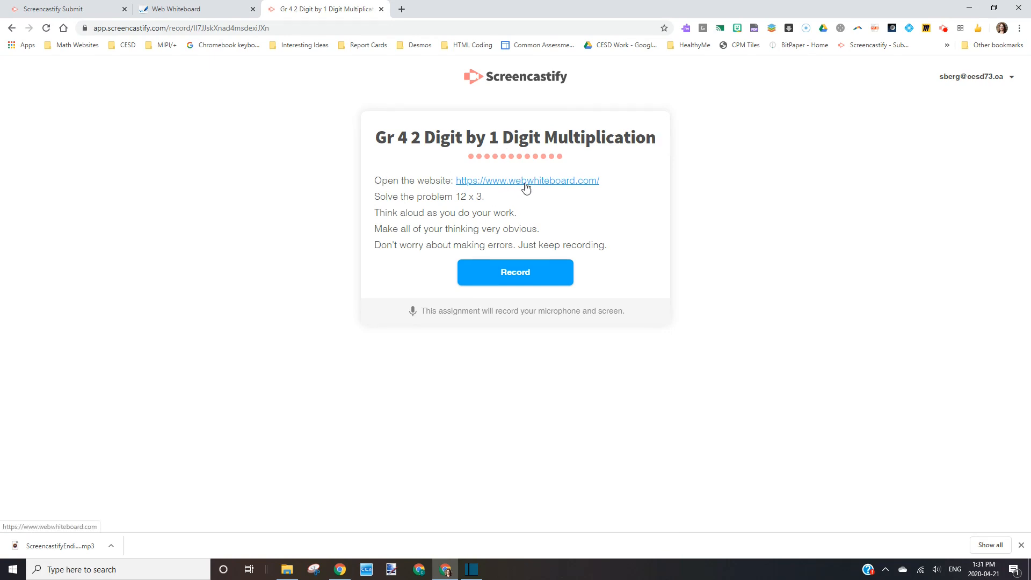
mouse_move(576, 185)
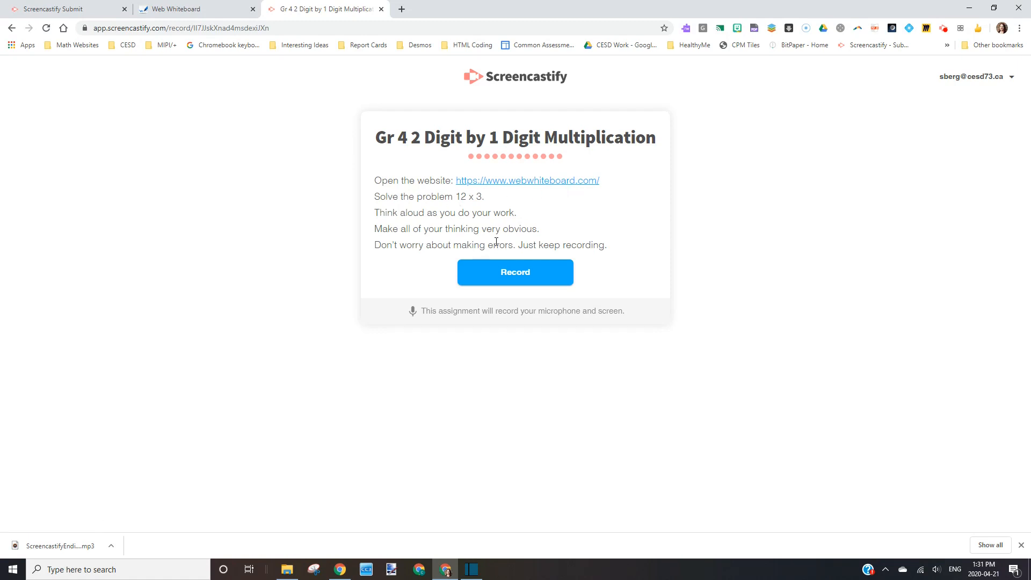
mouse_move(519, 272)
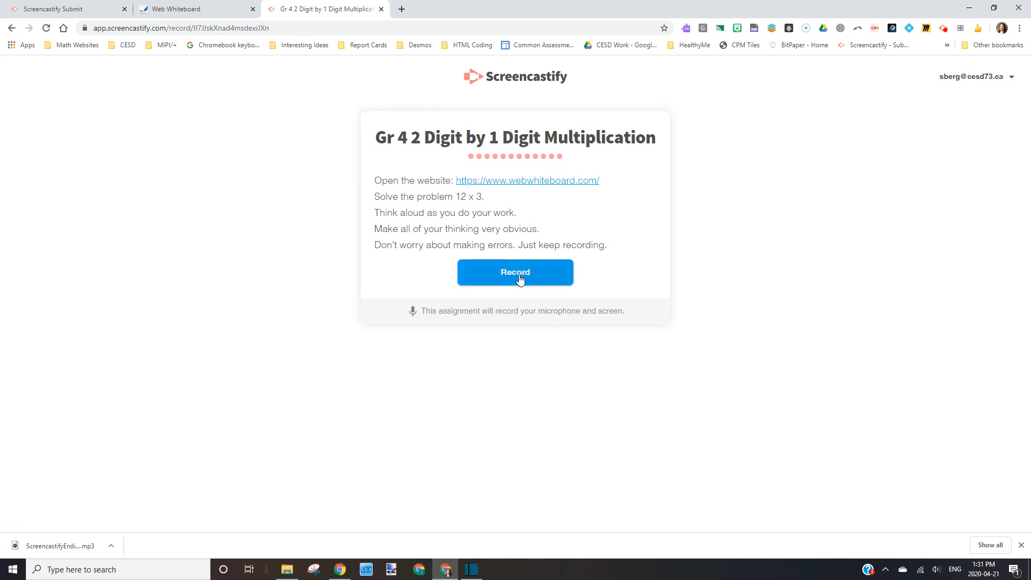
- Start recording a video submission from the Gr 4 assignment page
click(515, 272)
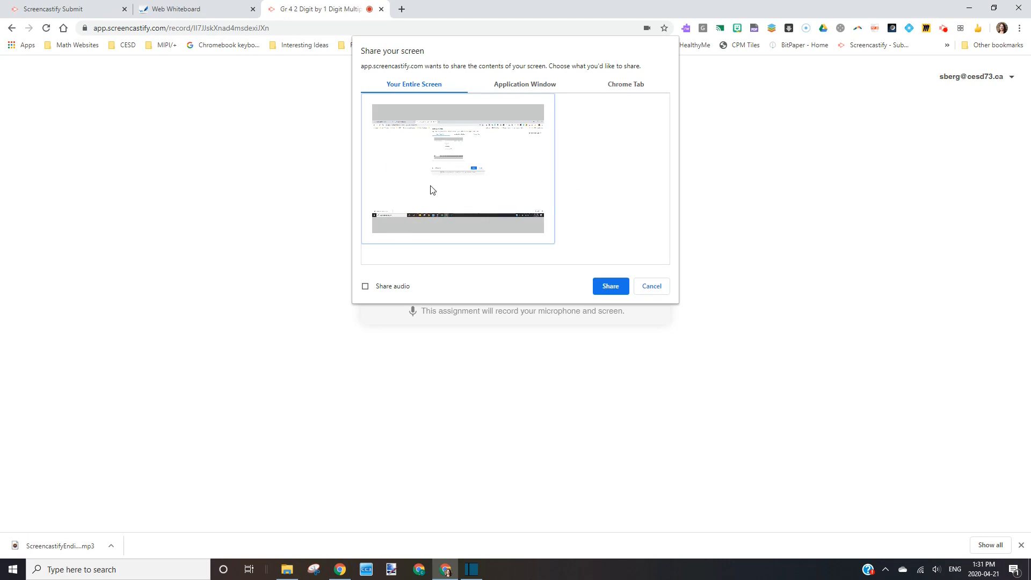
mouse_move(460, 205)
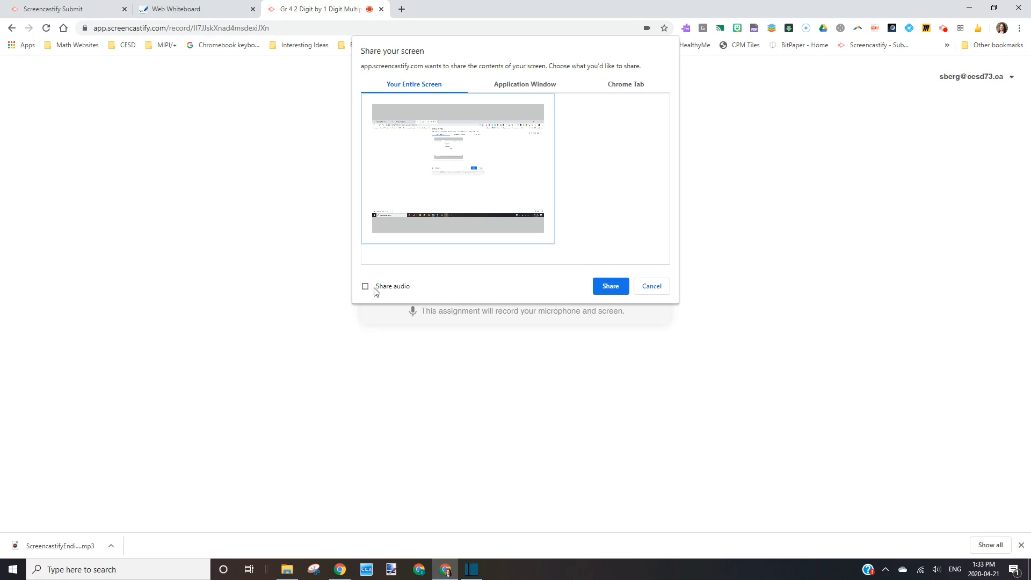
mouse_move(376, 293)
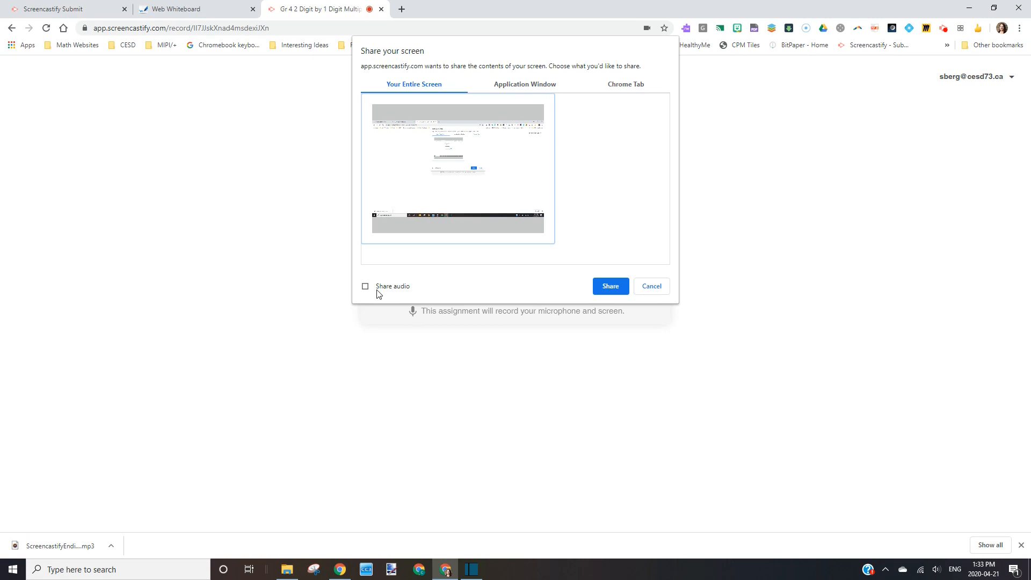
mouse_move(610, 287)
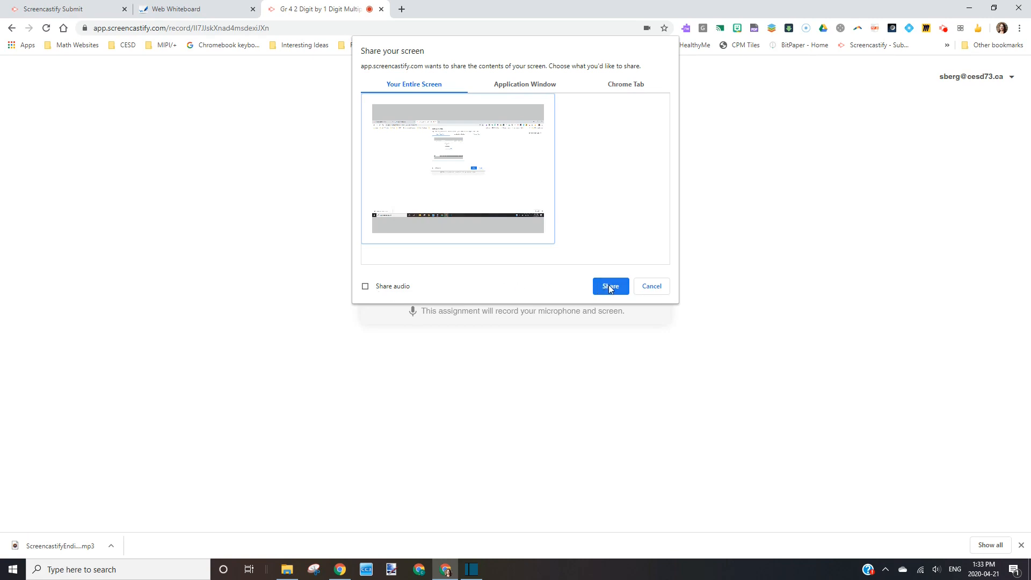
- Share the entire screen to begin the Gr 4 recording
click(609, 286)
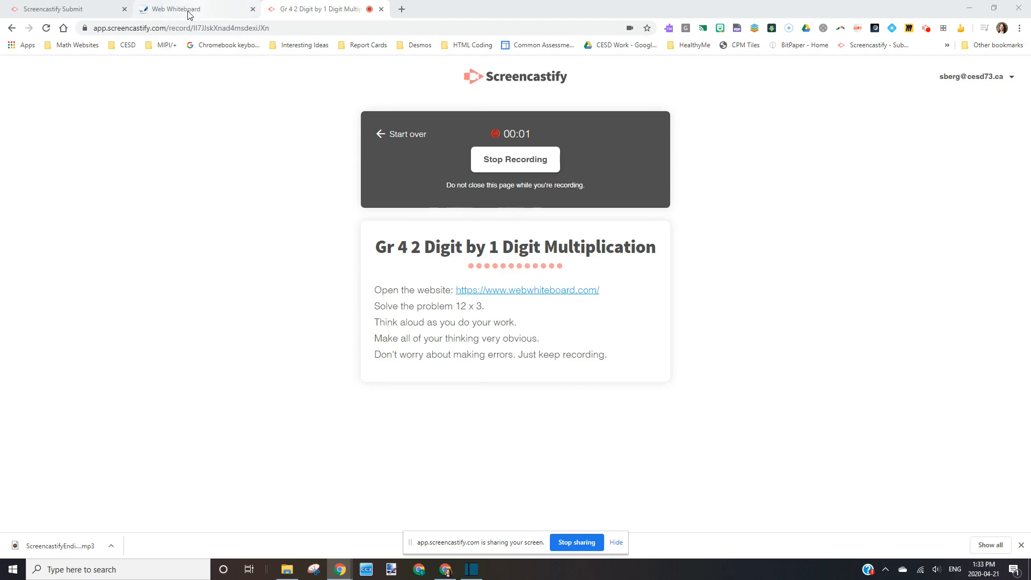
- Switch to the Web Whiteboard site and create a free whiteboard
click(178, 9)
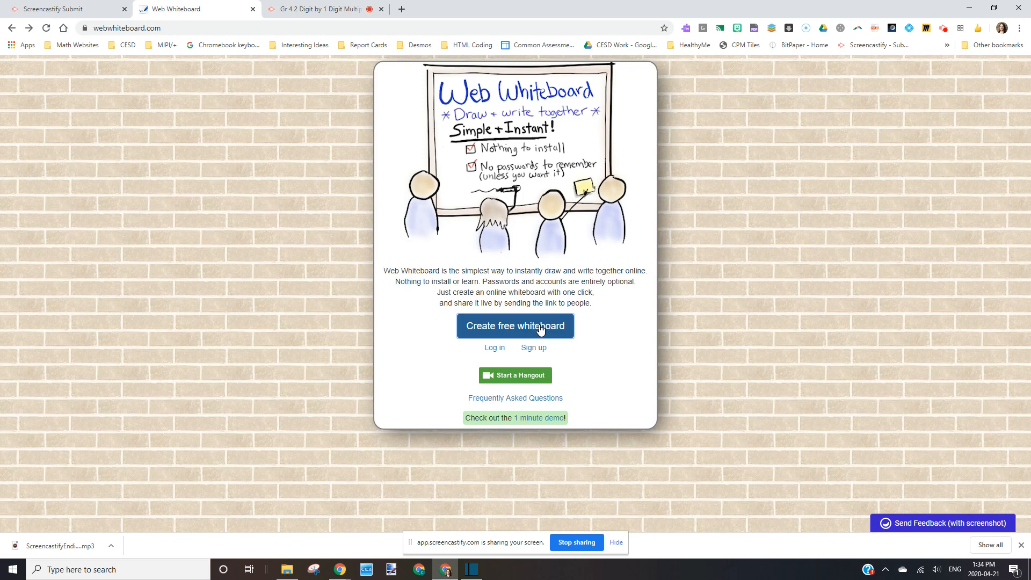
click(515, 326)
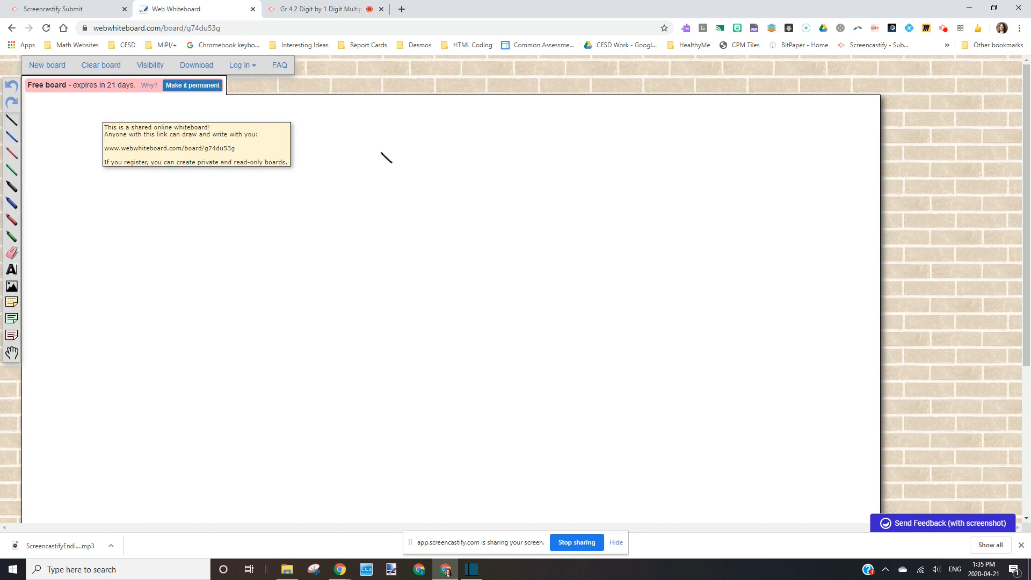
mouse_move(361, 148)
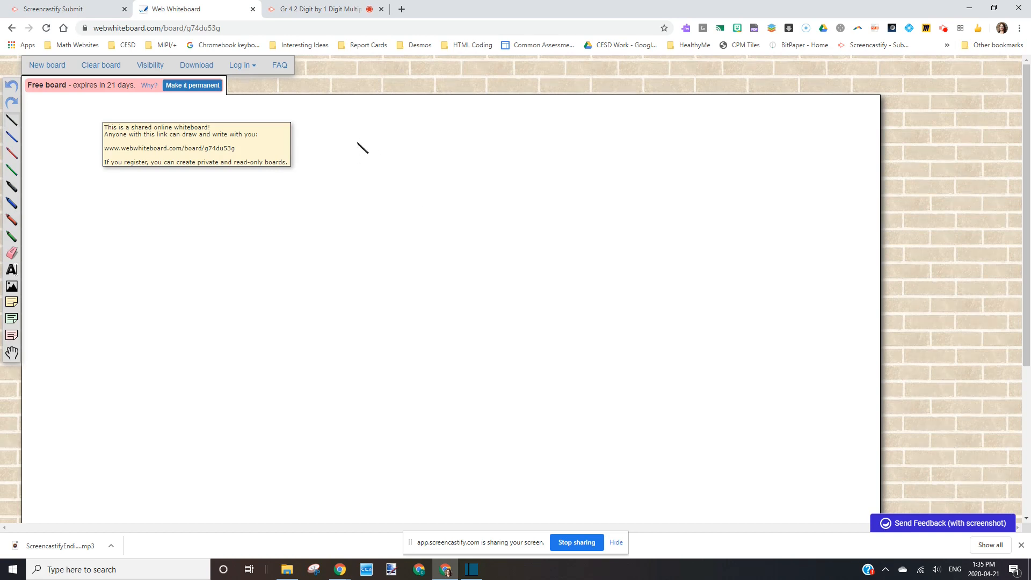
mouse_move(14, 125)
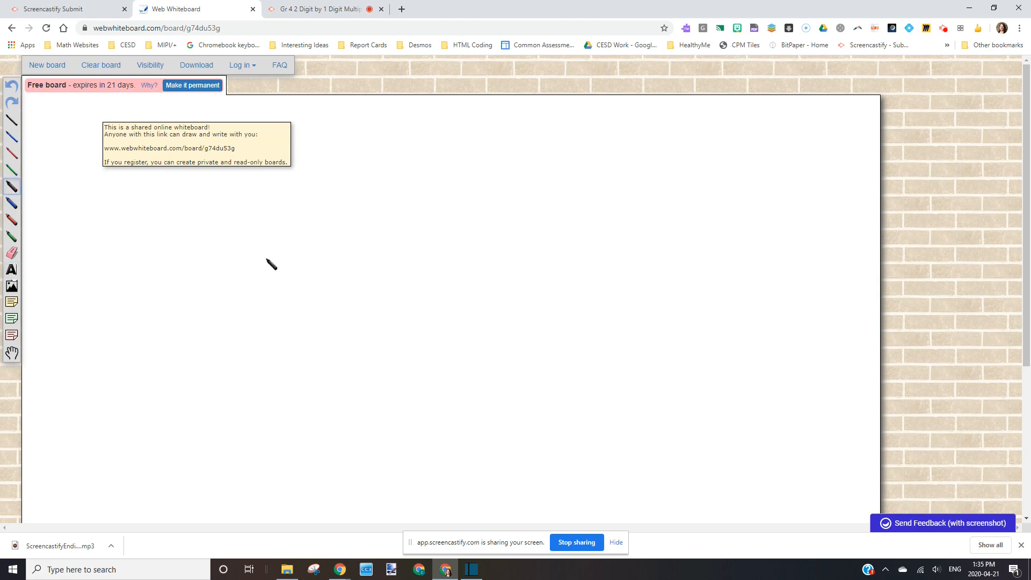
- Hand-draw 12 x 3 with partial products 30 and 6 summing to 36
drag(388, 129, 454, 171)
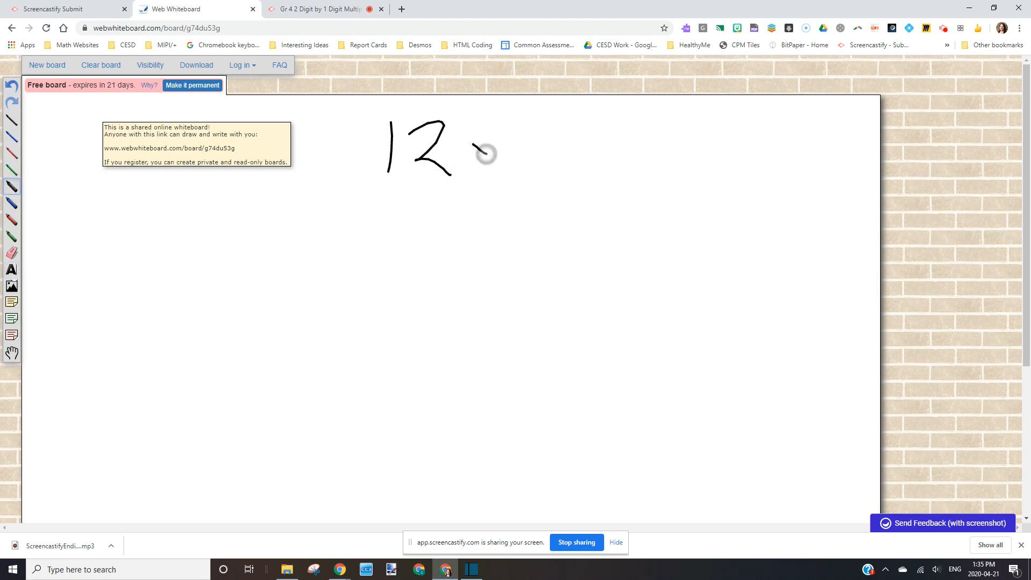
drag(474, 154, 546, 155)
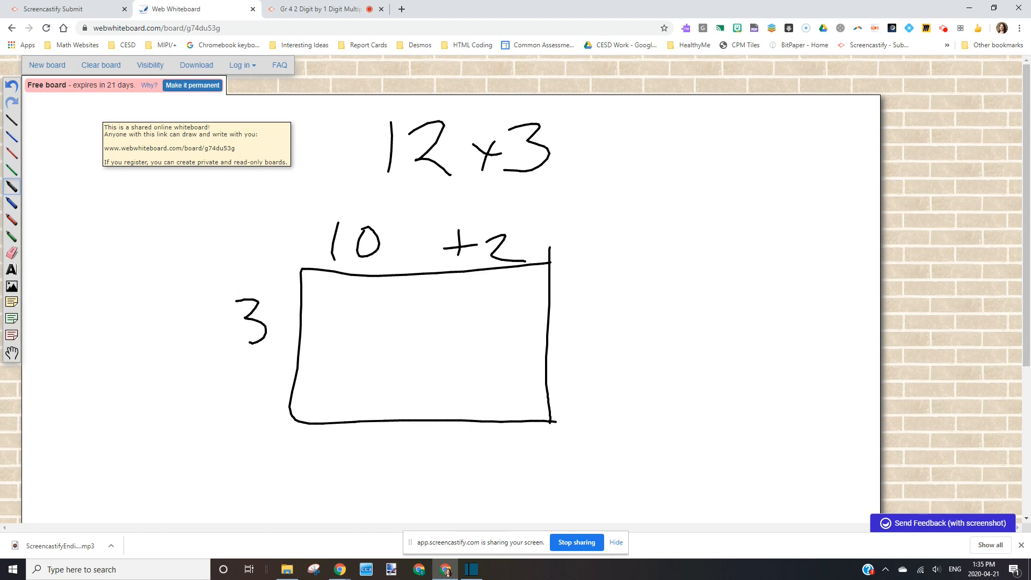
drag(316, 309, 366, 312)
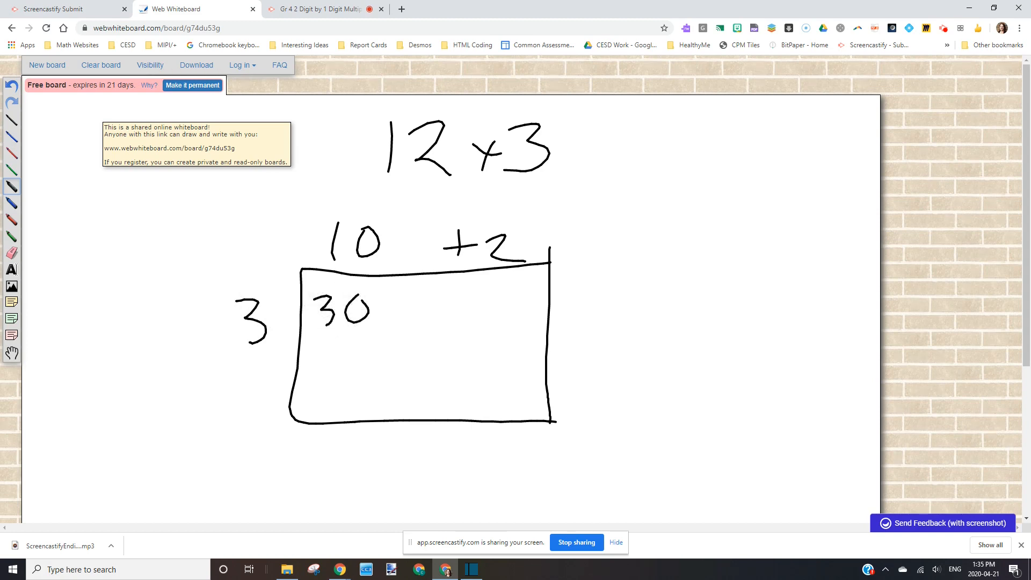
drag(479, 299, 490, 319)
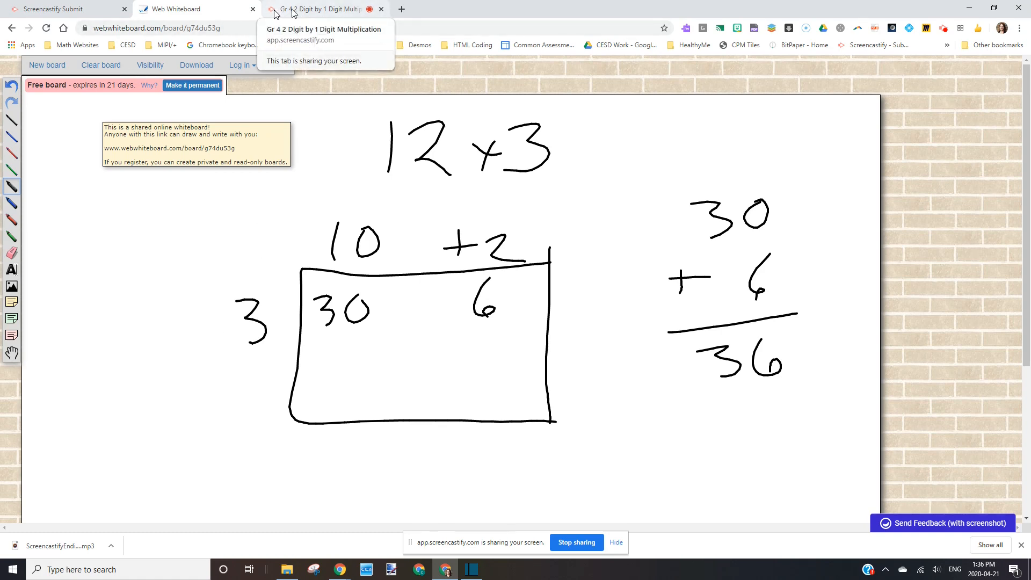
- Return to the Screencastify recording tab and stop the recording
click(322, 9)
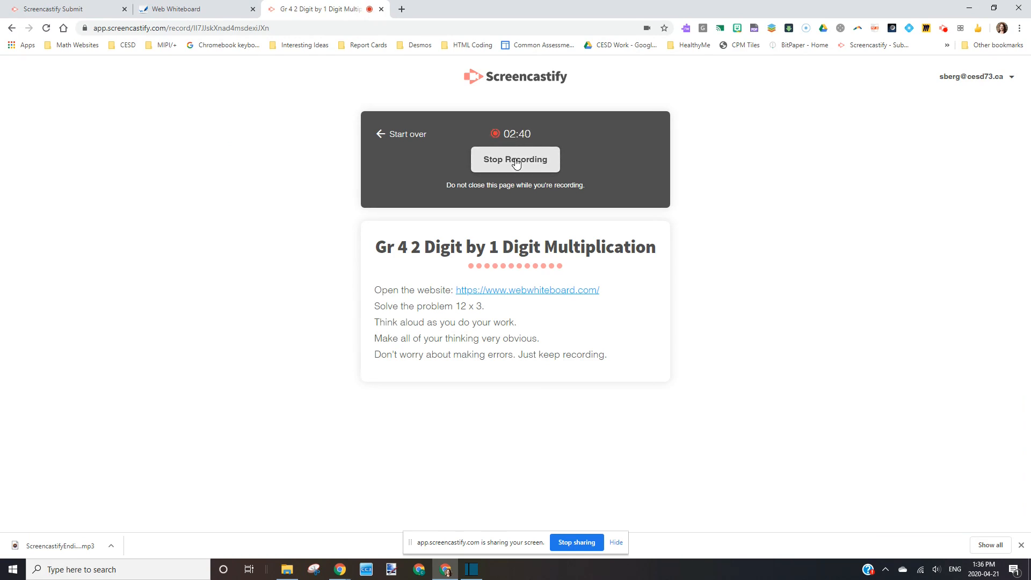
click(515, 159)
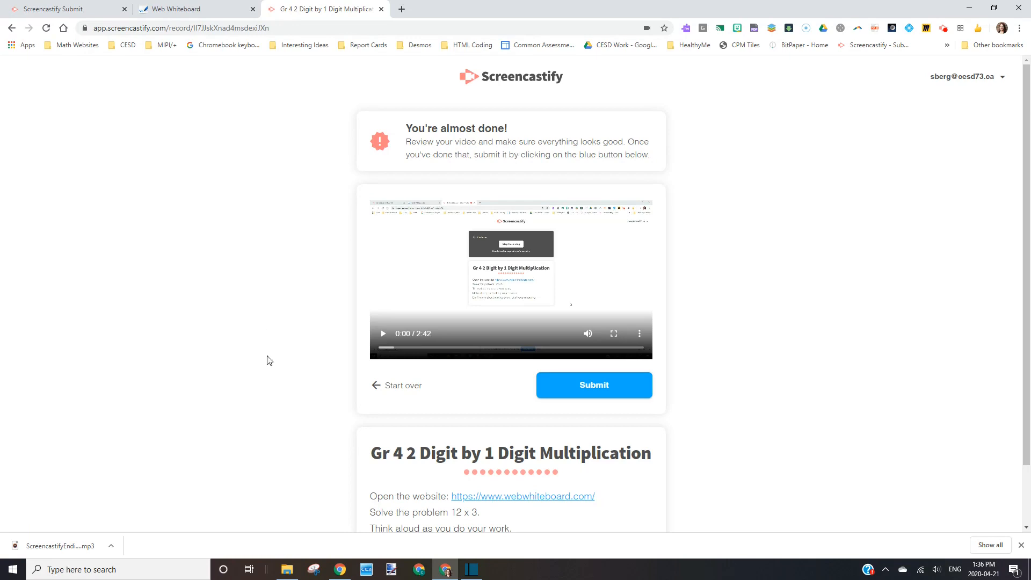
- Play and pause the 2:42 video preview, then submit it
click(383, 333)
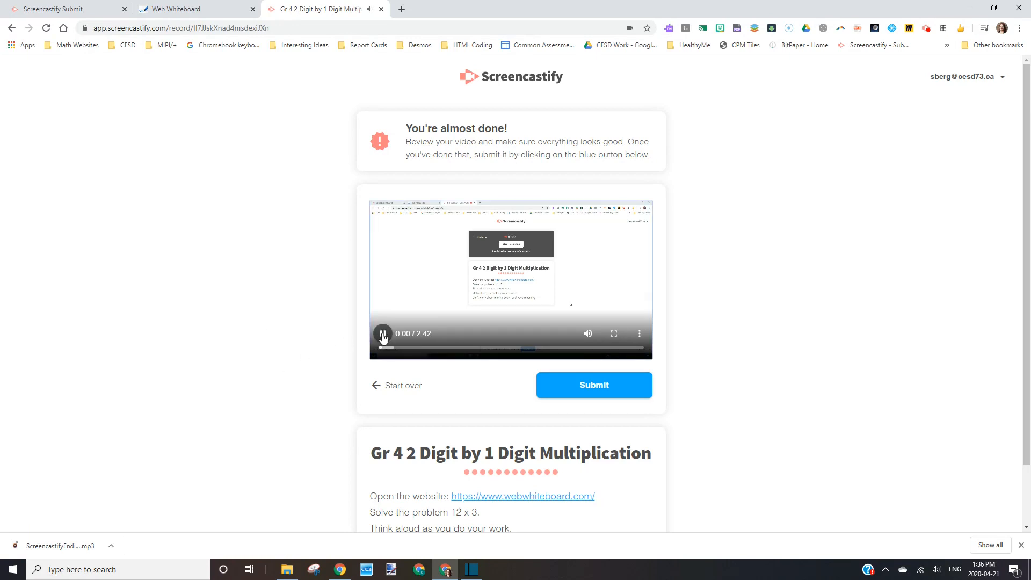
click(383, 333)
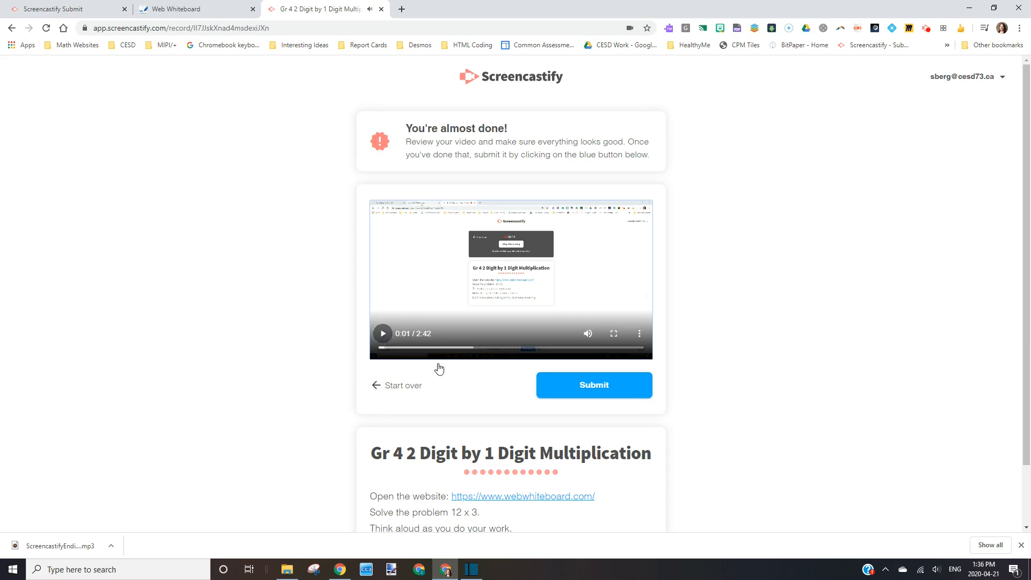
mouse_move(405, 390)
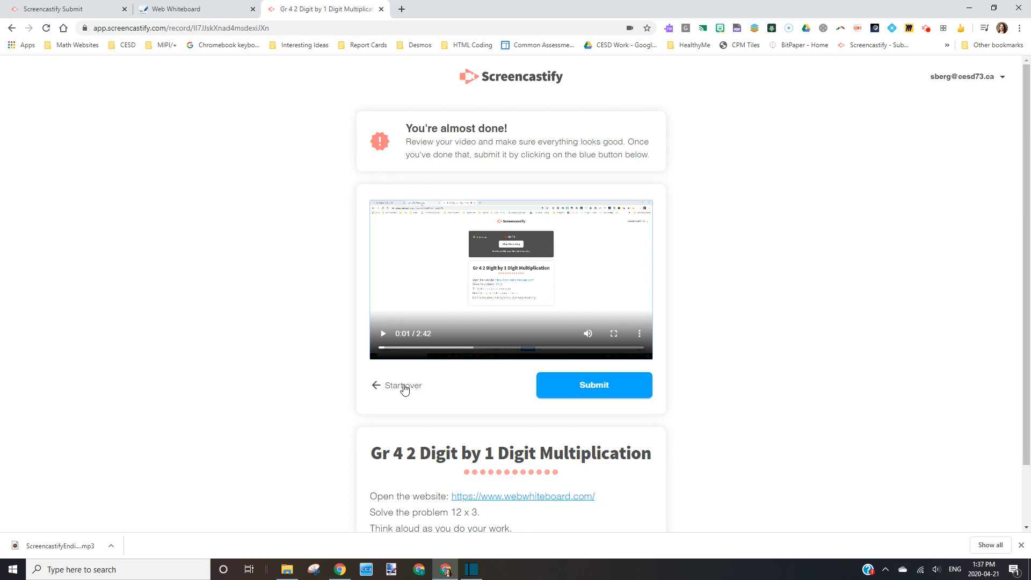
click(593, 385)
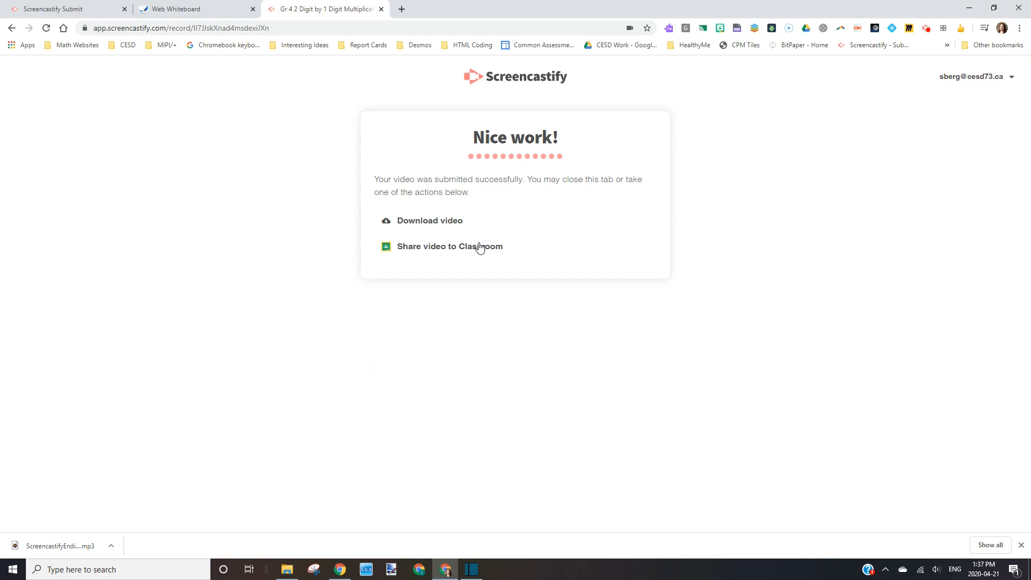
mouse_move(449, 246)
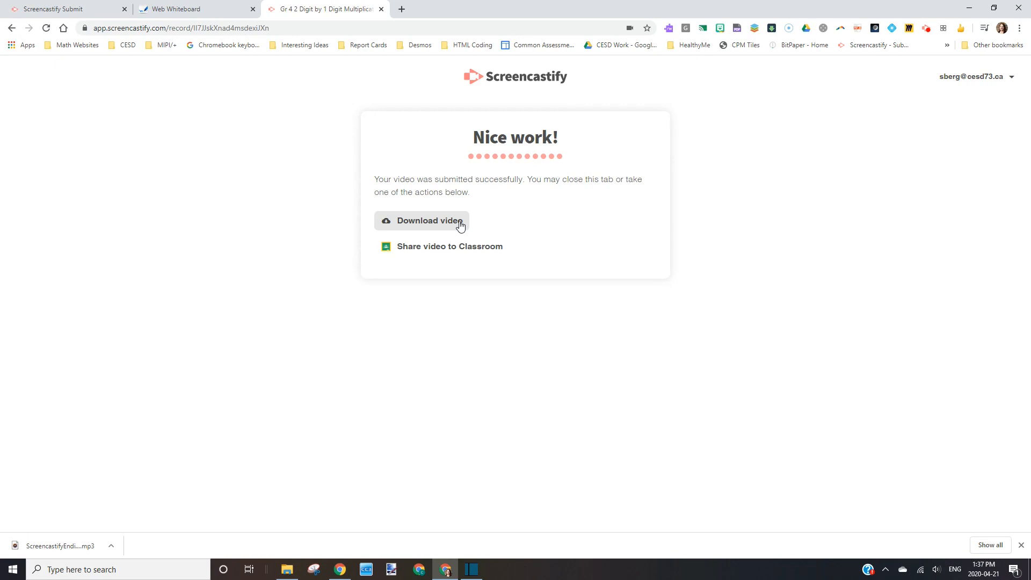
- Return to the My Assignments dashboard showing the Gr 4 assignment with 1 submission
click(62, 9)
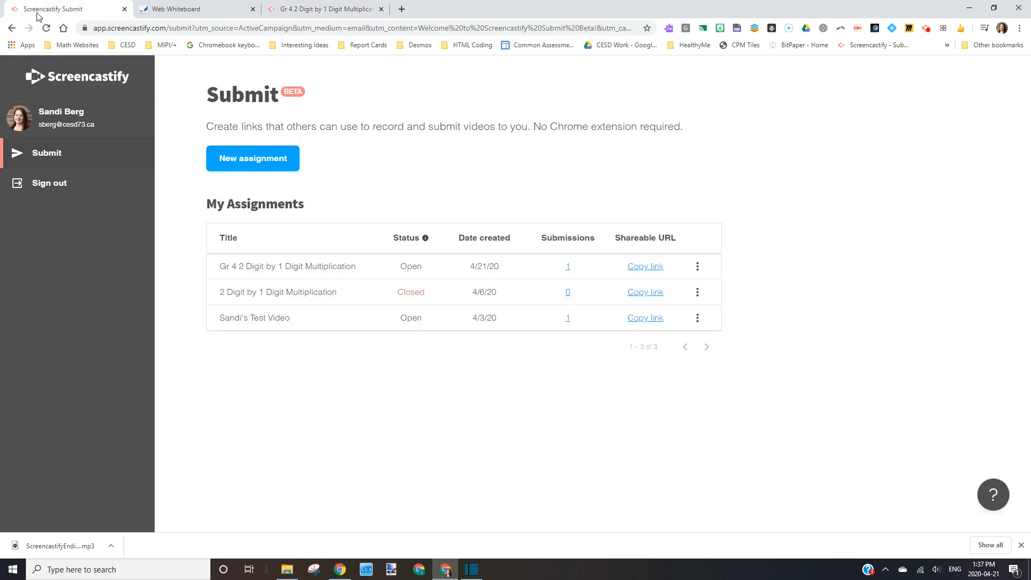
mouse_move(568, 266)
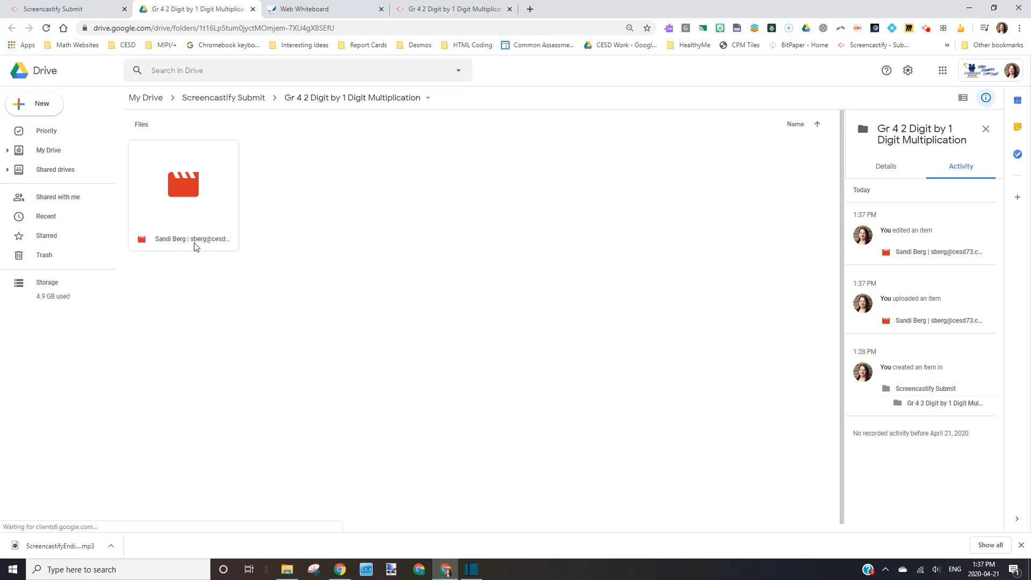
mouse_move(161, 246)
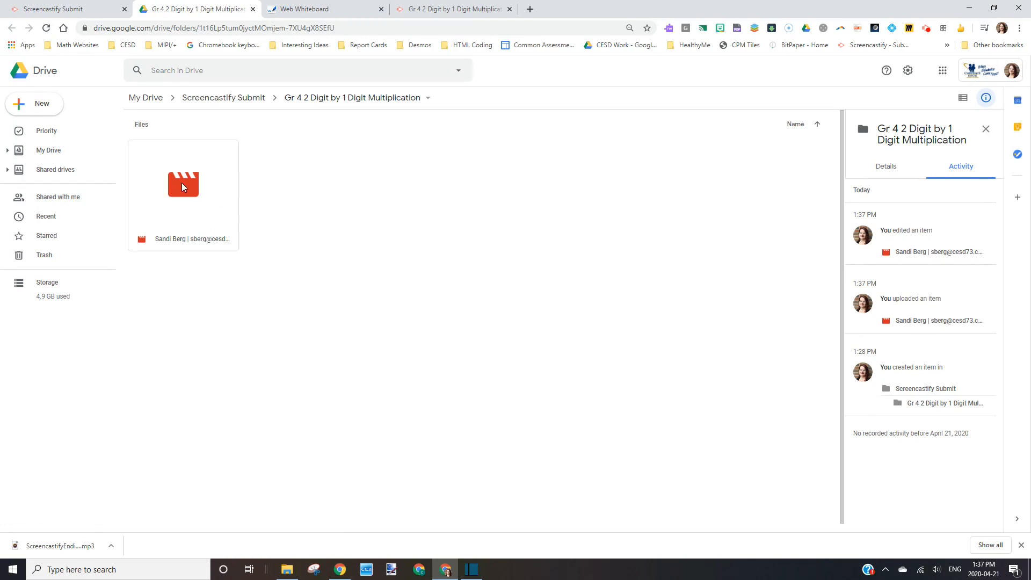
- Open the student's submitted 12×3 video from the Gr 4 Drive folder
double_click(183, 184)
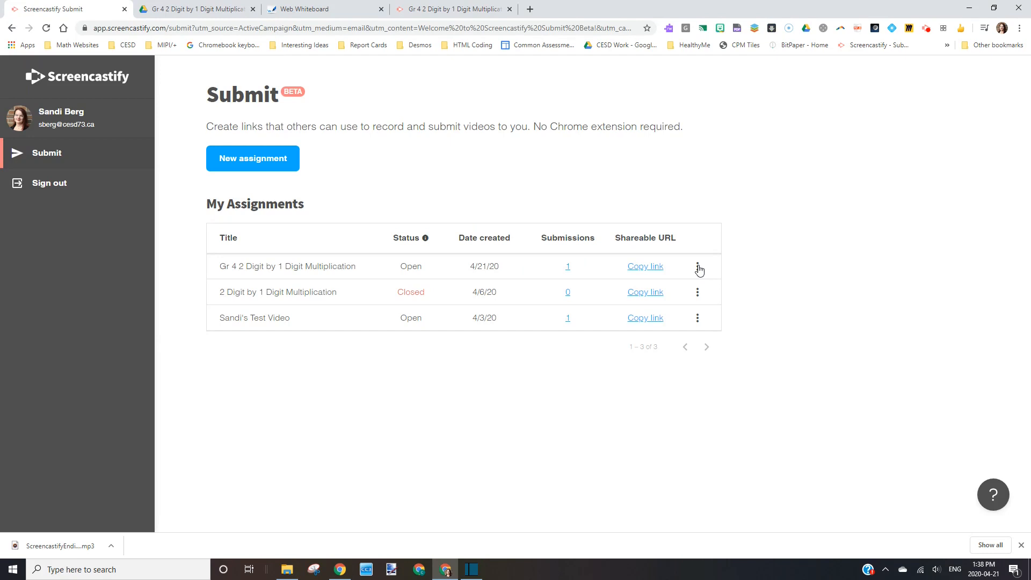
mouse_move(699, 269)
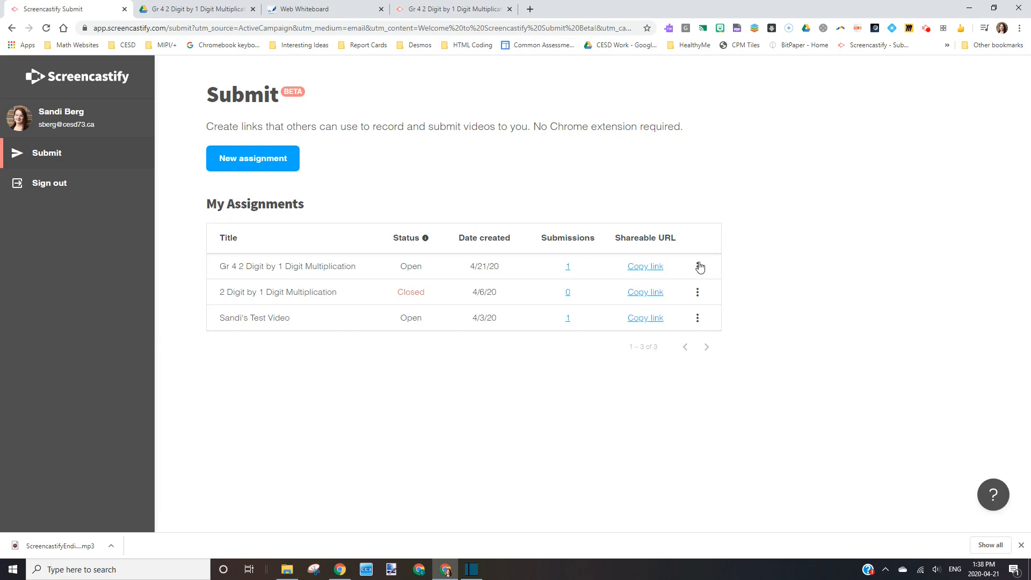
- Open the Gr 4 assignment's options menu showing Edit and Close assignment
click(698, 267)
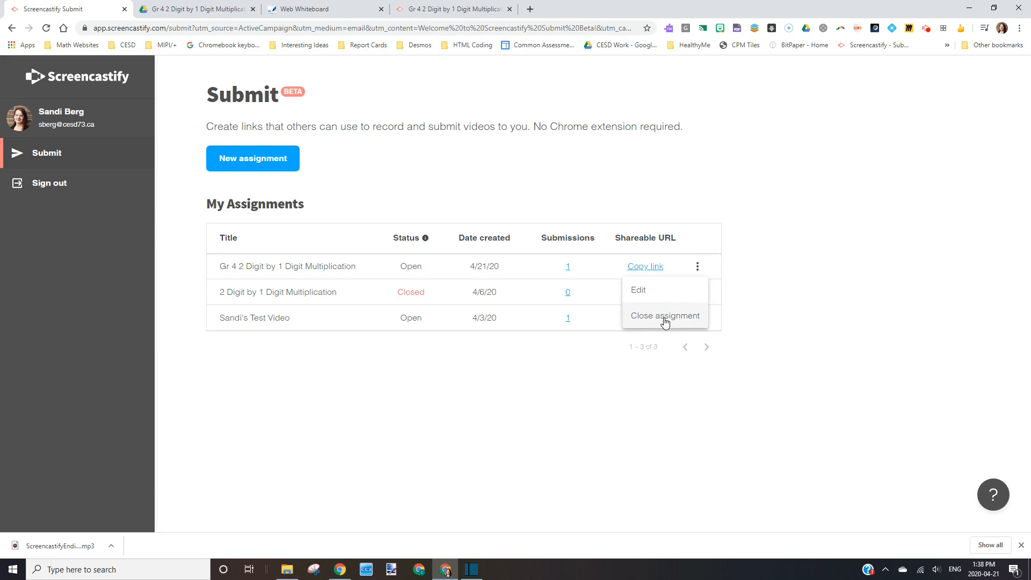